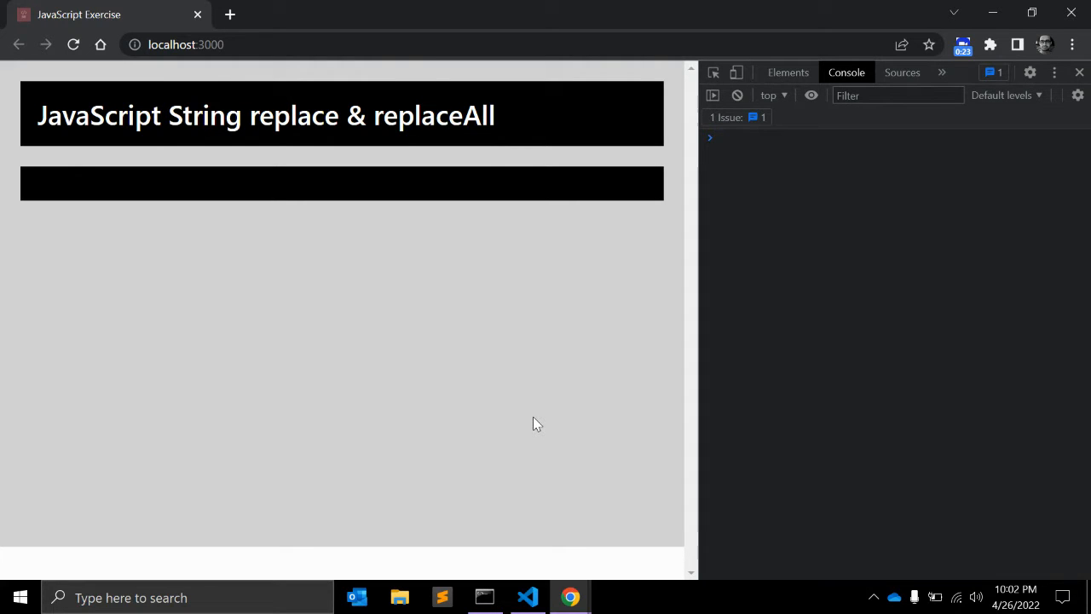
# Complete the index.html paragraph to read "I love PHP more than any other language." and select PHP.
pyautogui.click(526, 597)
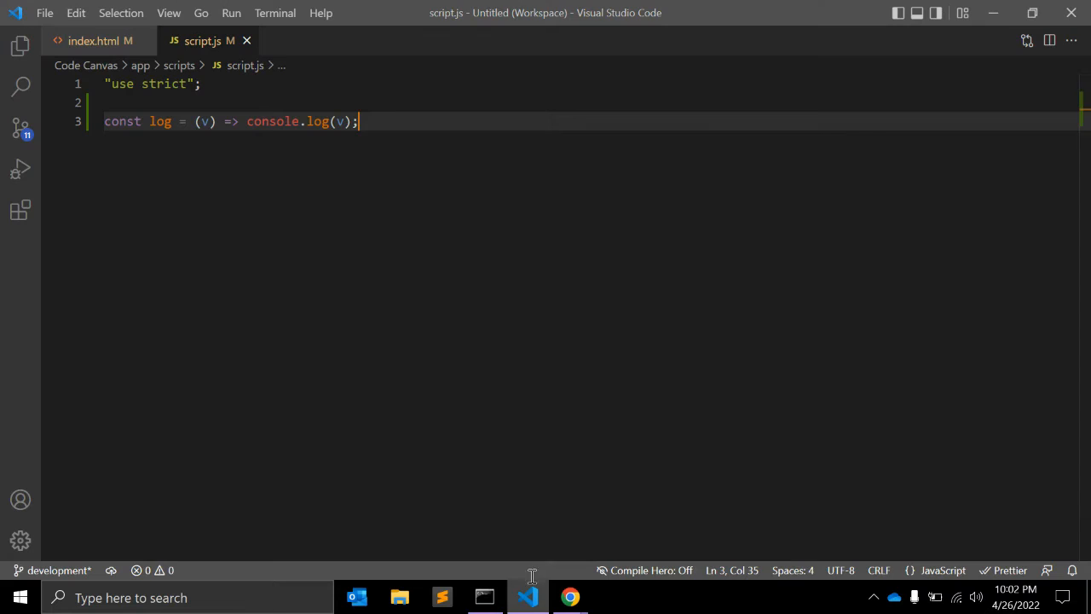
pyautogui.press('Enter')
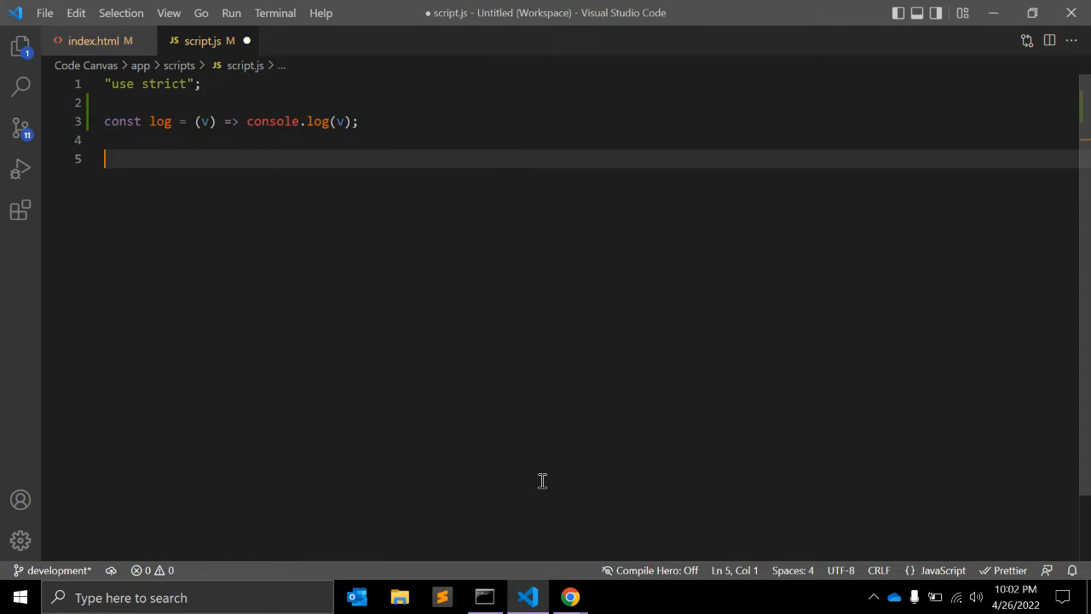
pyautogui.click(94, 40)
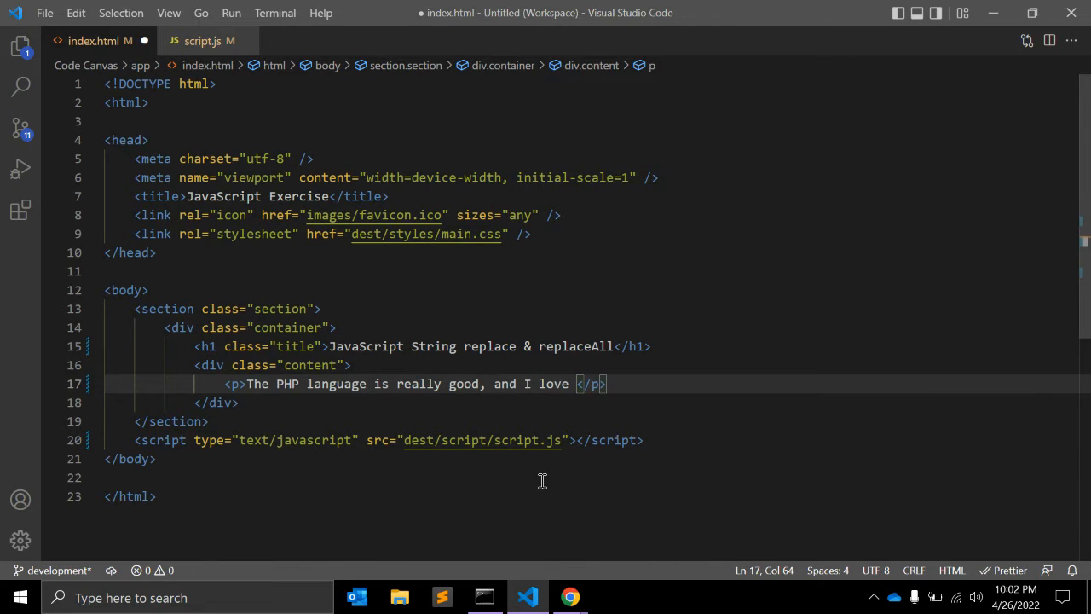
pyautogui.write('PHP more')
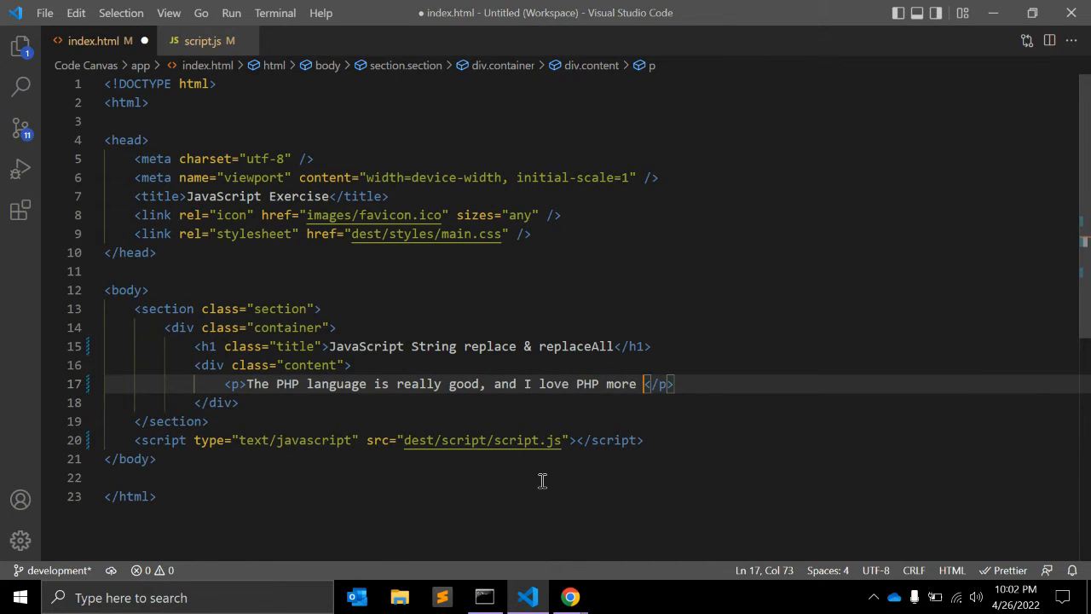
pyautogui.write('than any o')
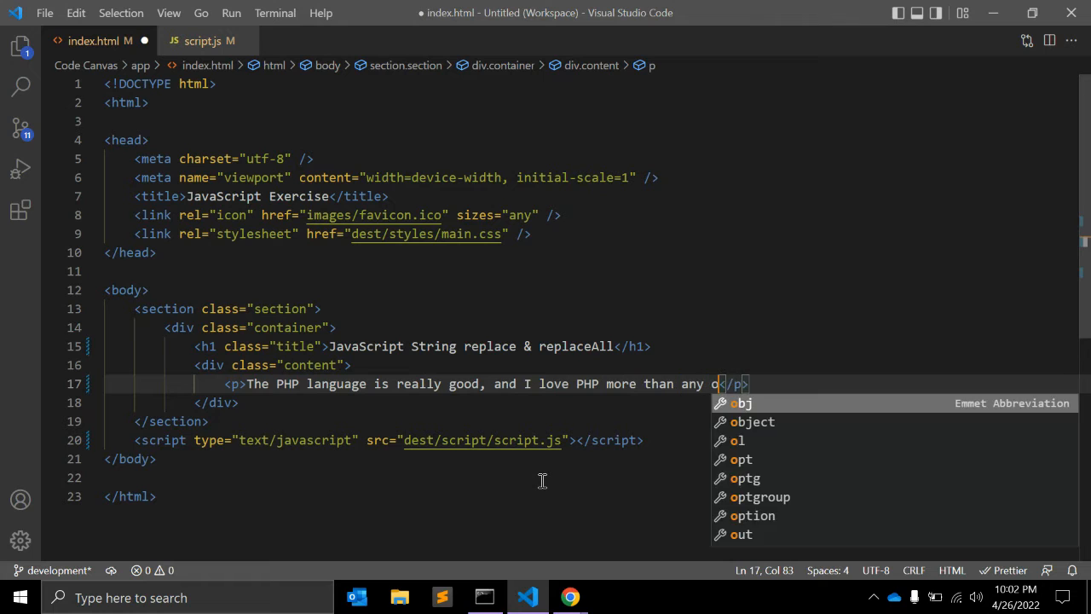
pyautogui.write('ther language')
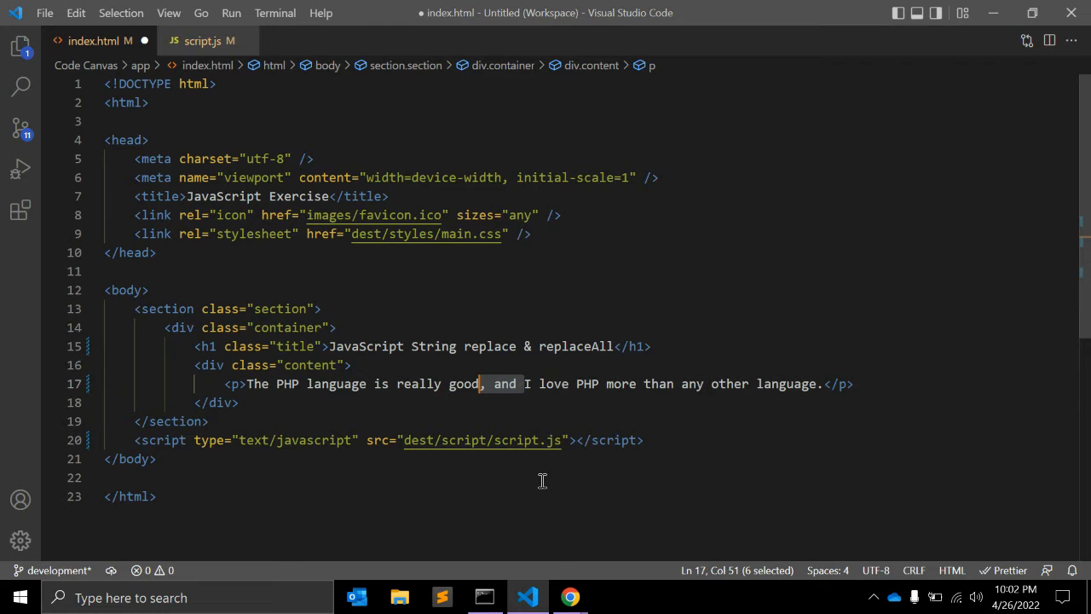
pyautogui.write('.')
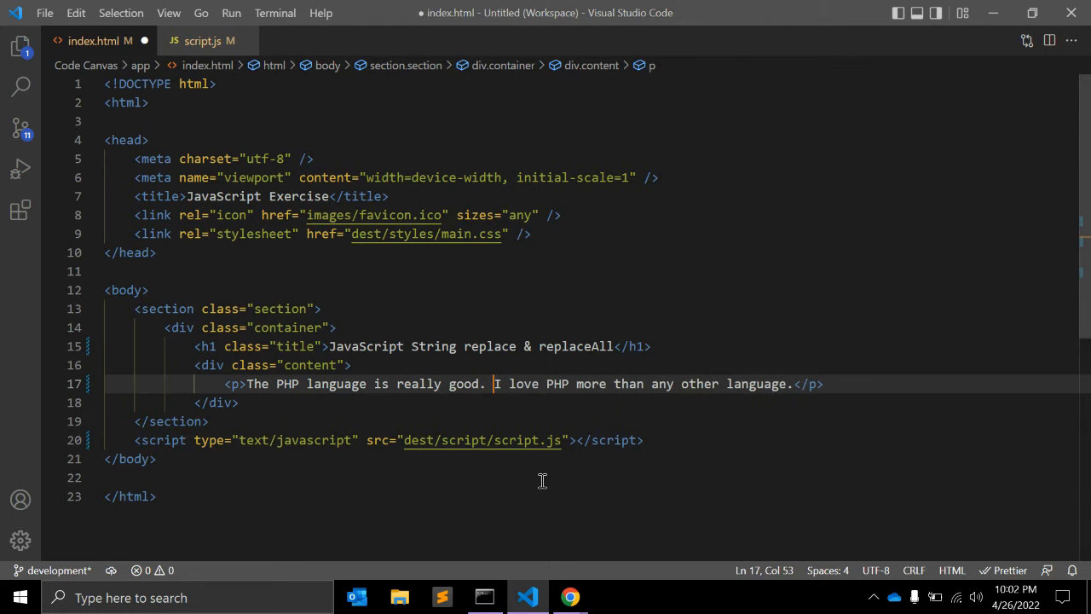
pyautogui.click(274, 384)
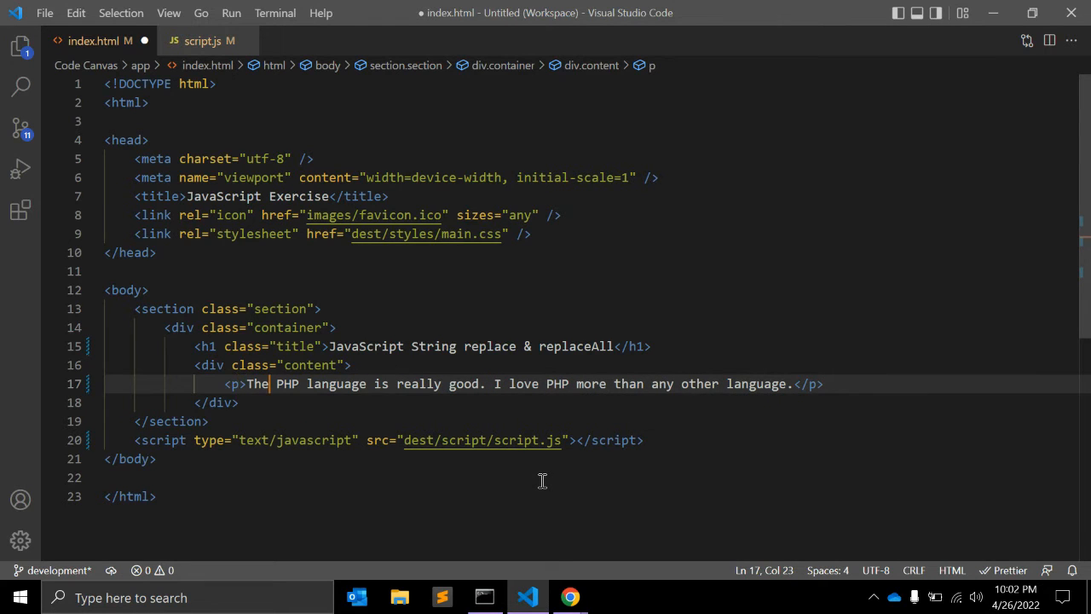
pyautogui.doubleClick(287, 384)
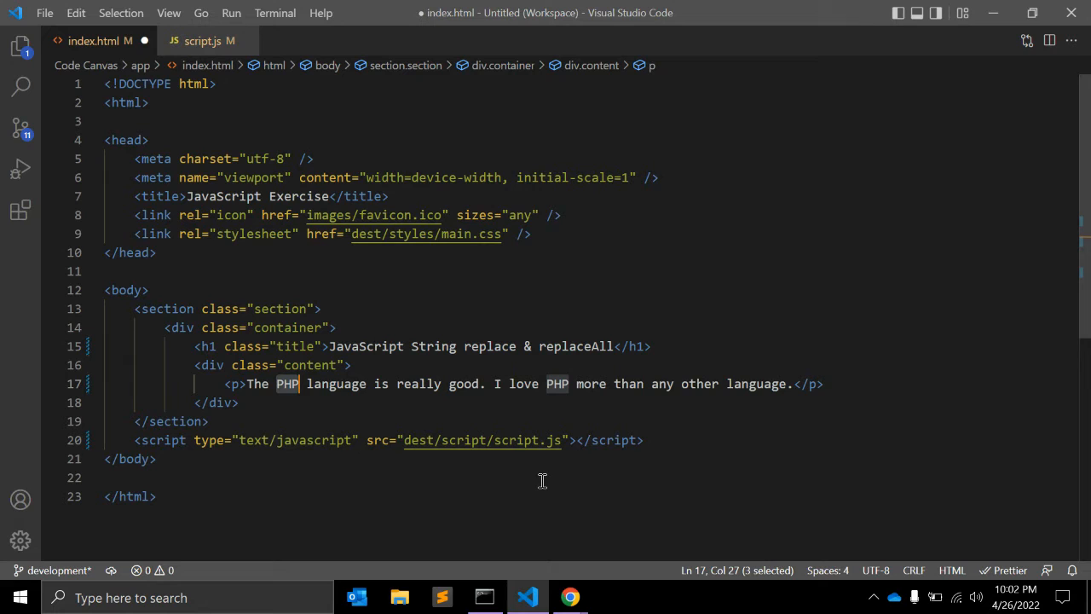
pyautogui.moveTo(296, 413)
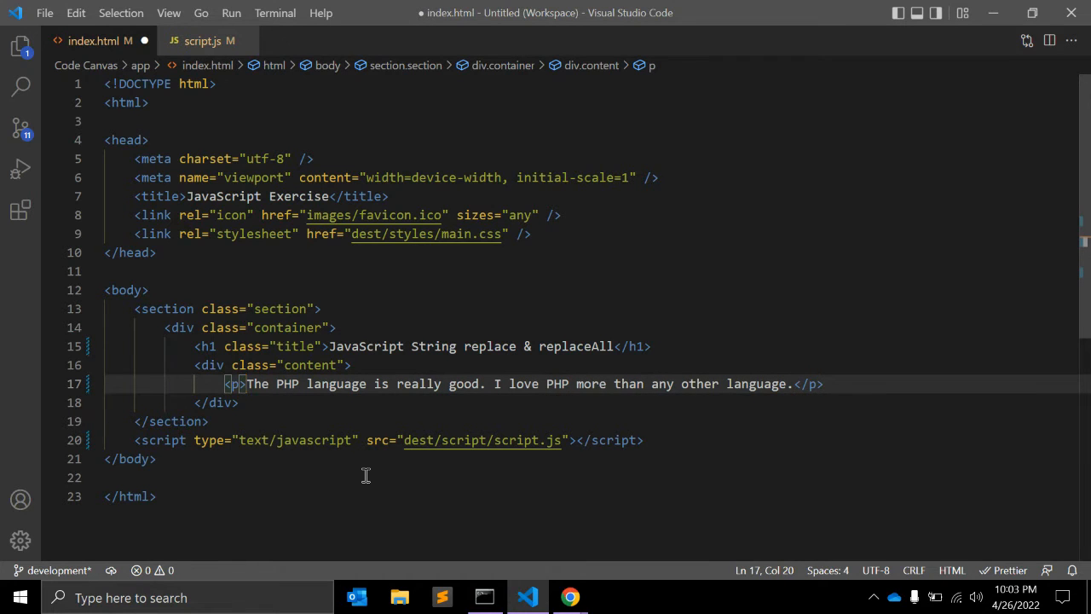
# Give the paragraph id "language" and read its textContent via getElementById in script.js.
pyautogui.write('id=""')
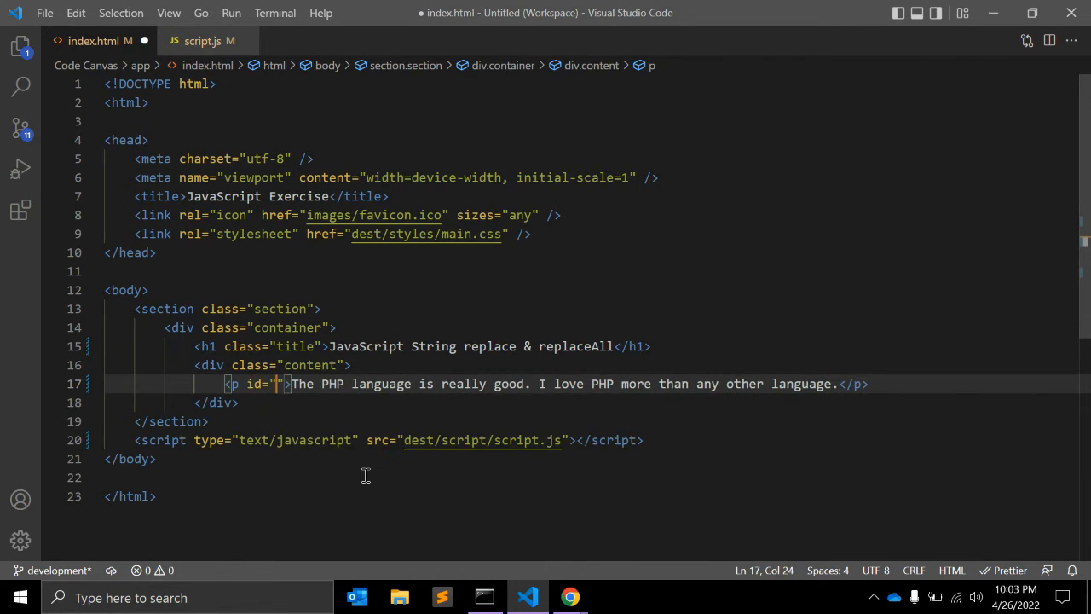
pyautogui.write('langau')
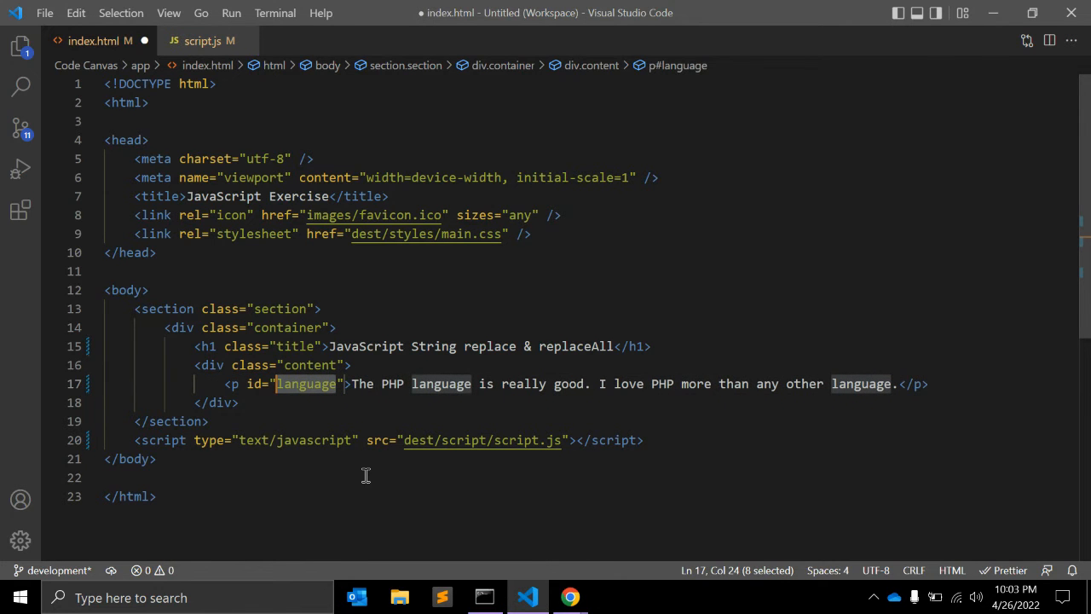
pyautogui.click(205, 40)
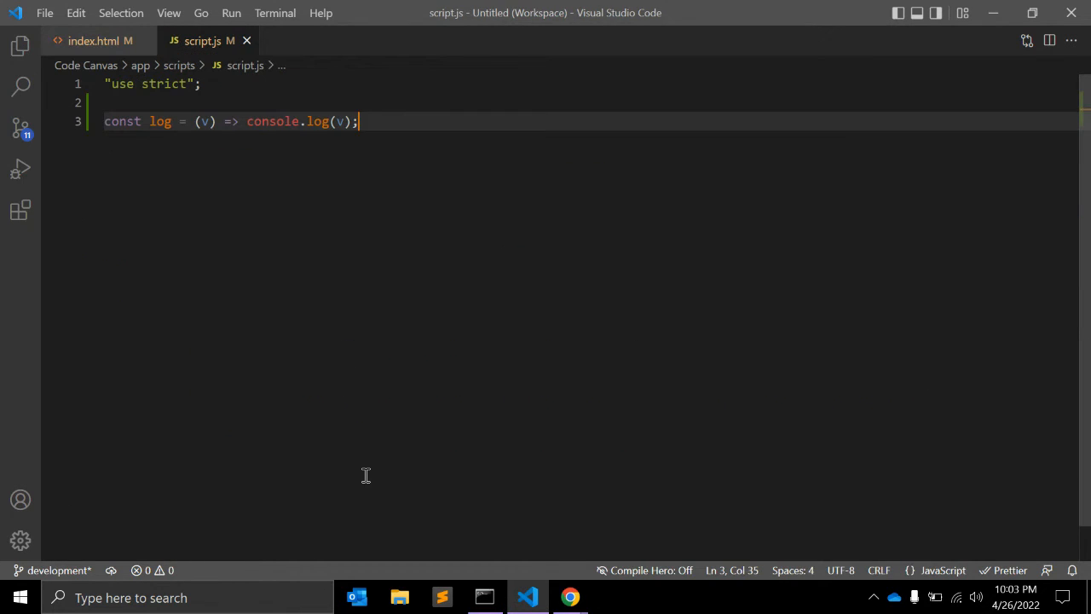
pyautogui.write('document.get')
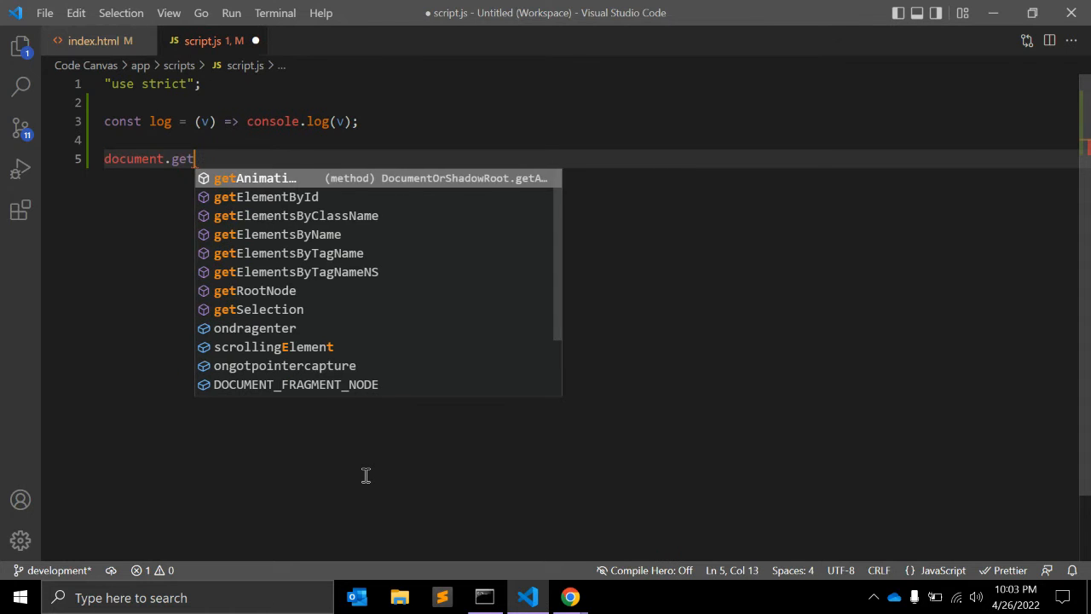
pyautogui.click(266, 197)
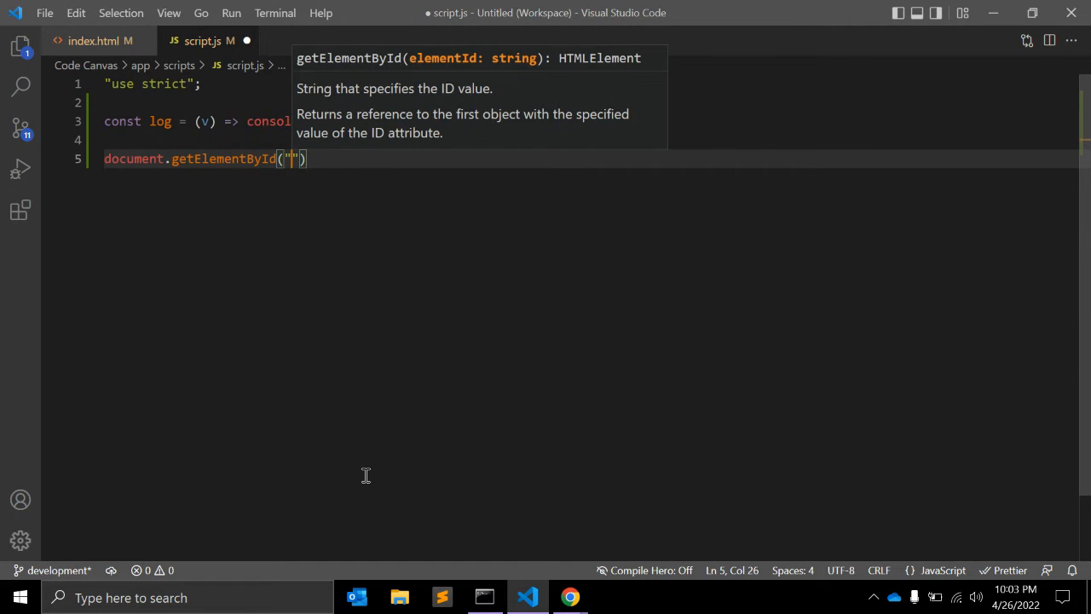
pyautogui.write('language')
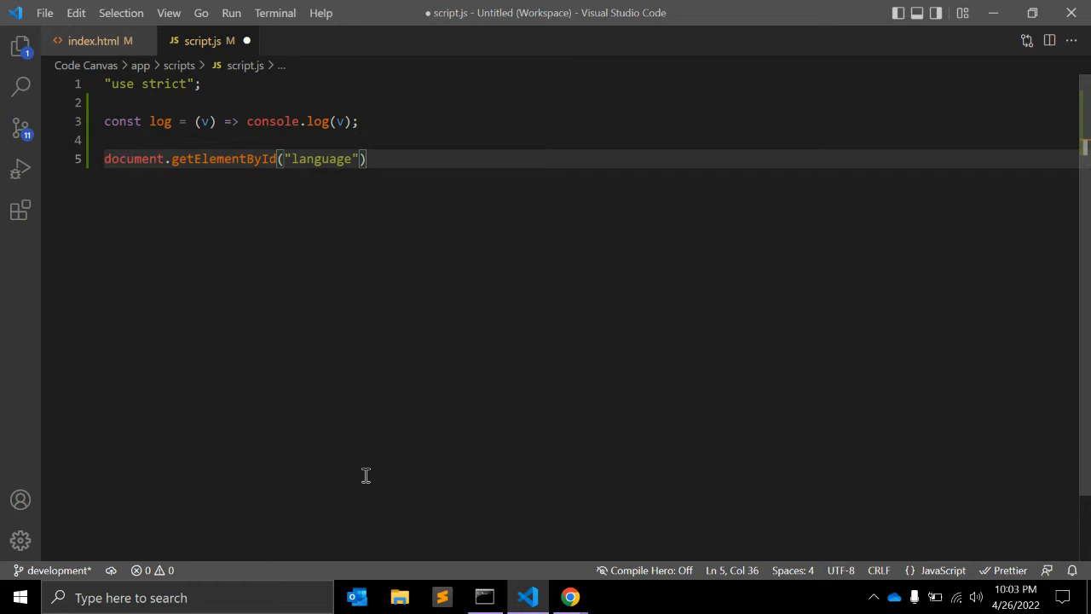
pyautogui.write('.textContent;')
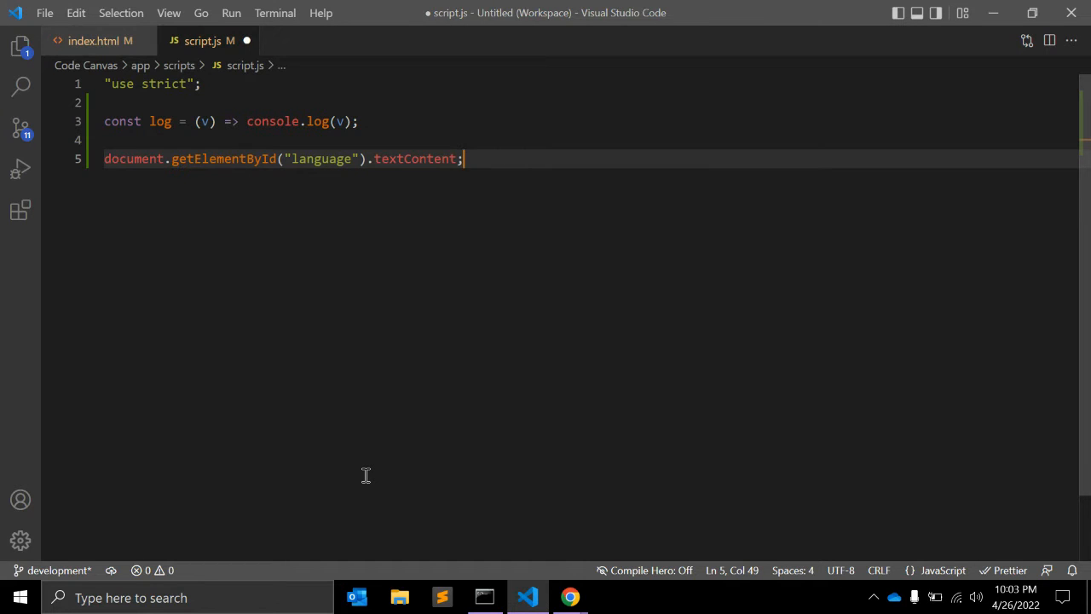
# Store that text in const lang, log(lang), and highlight the log helper's arrow function.
pyautogui.write('const')
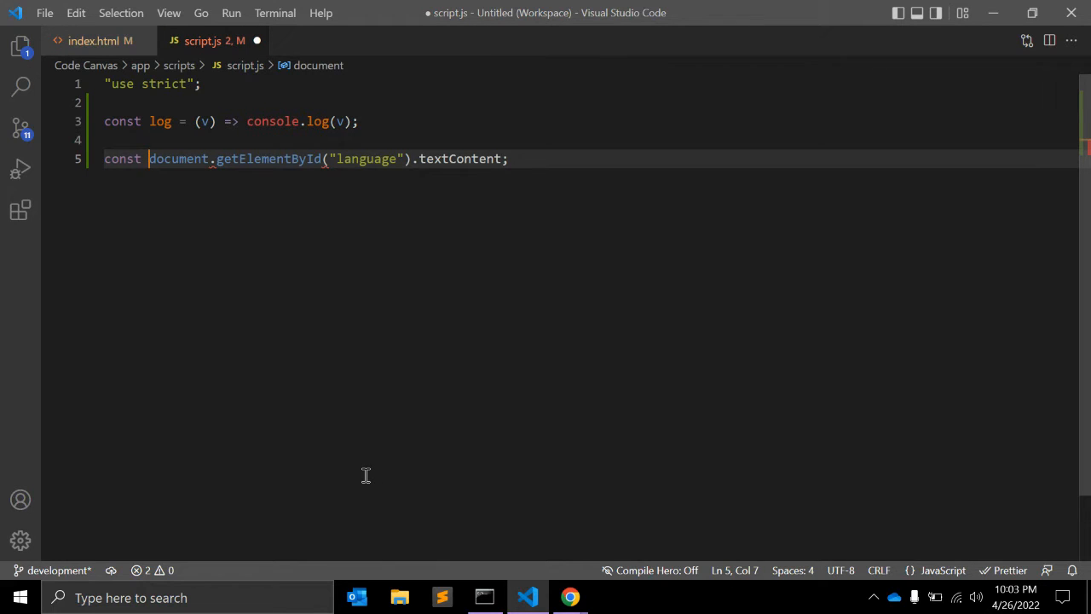
pyautogui.write('lang =')
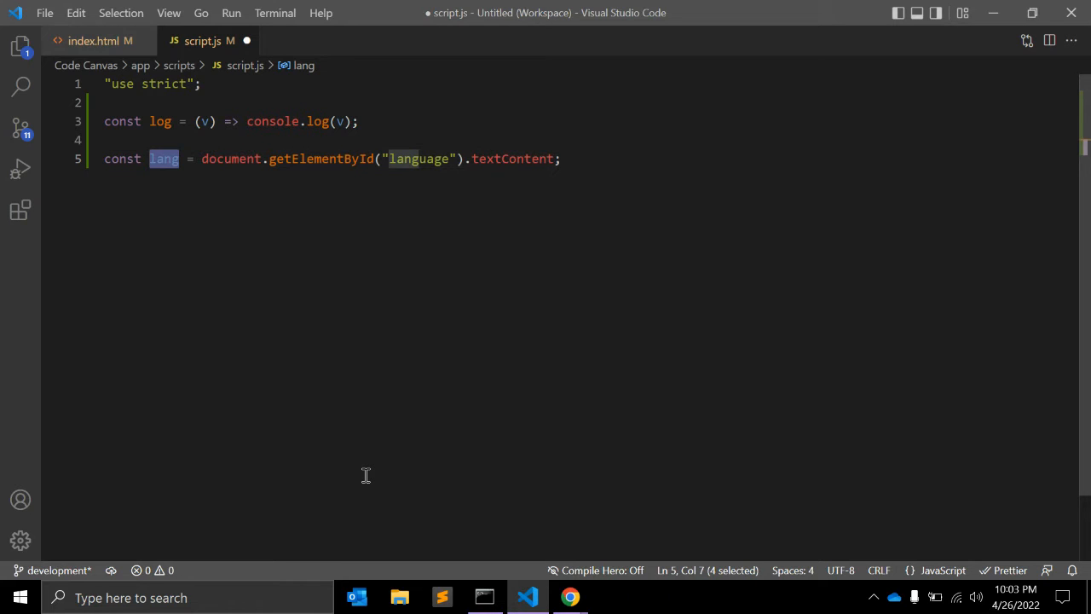
pyautogui.write('log')
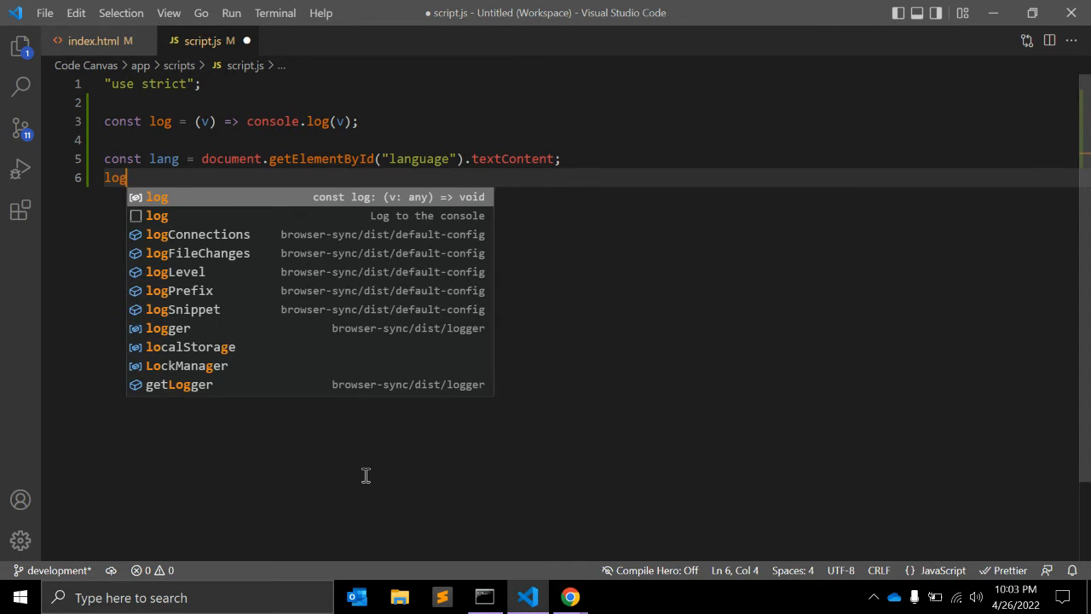
pyautogui.write('(lang);')
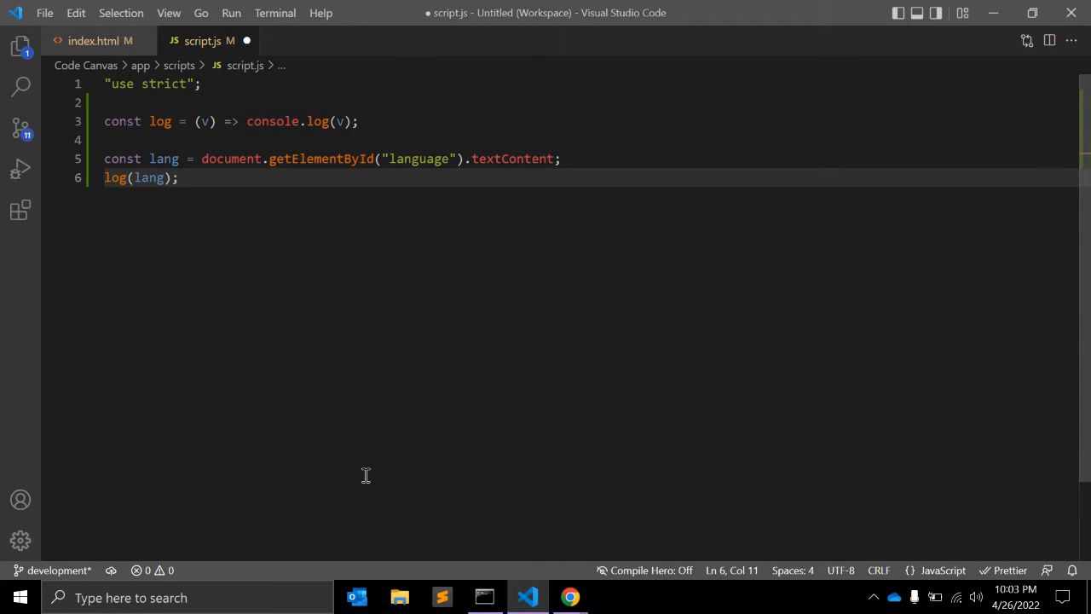
pyautogui.doubleClick(160, 121)
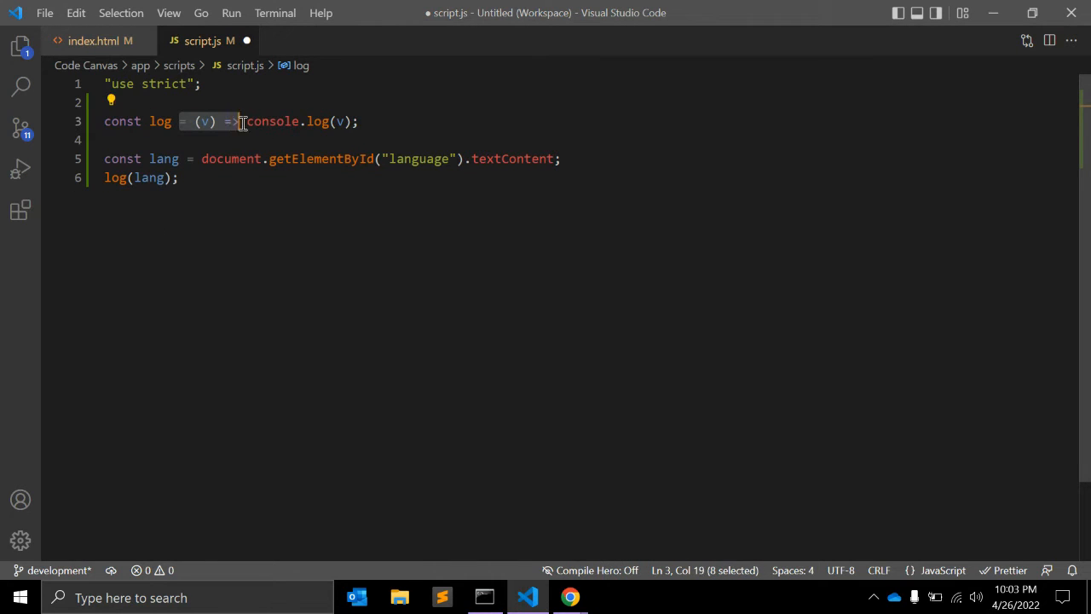
pyautogui.doubleClick(271, 121)
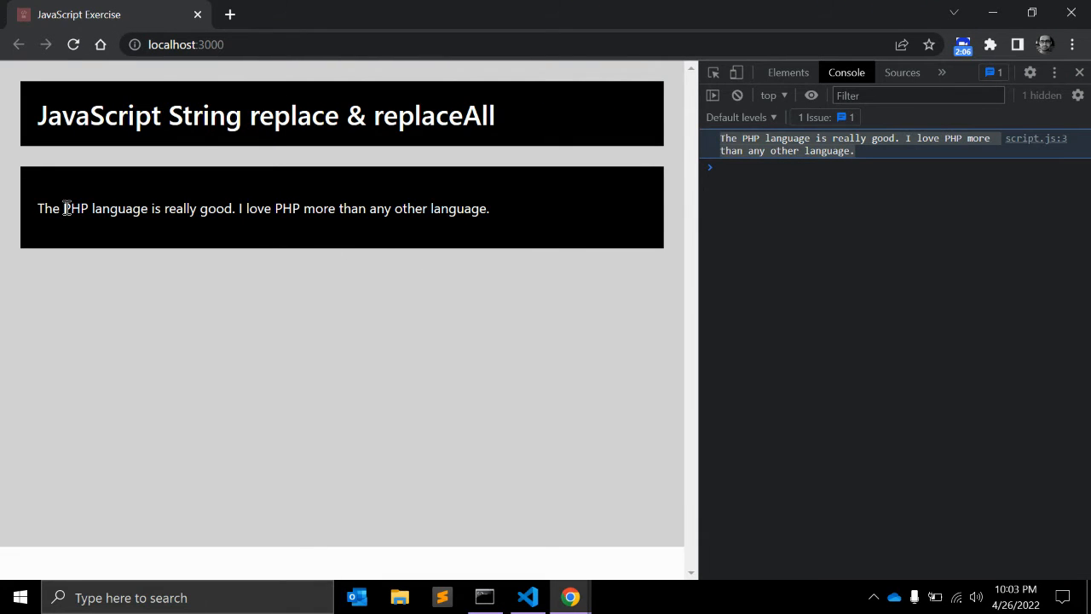
# Highlight PHP in Chrome's rendered paragraph, then go back to the editor.
pyautogui.moveTo(37, 208); pyautogui.dragTo(489, 208)
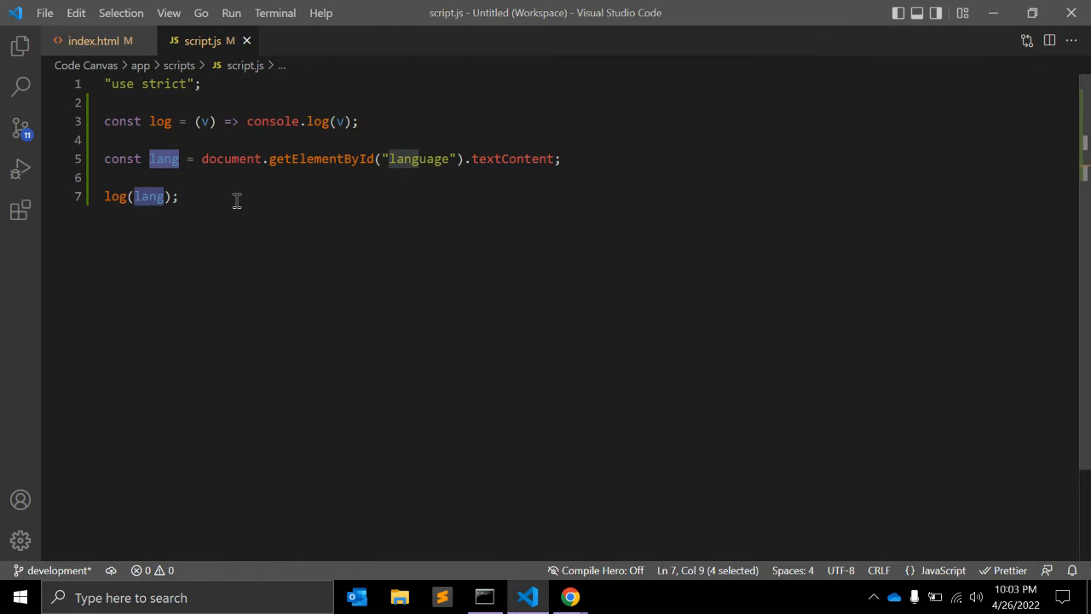
pyautogui.click(570, 597)
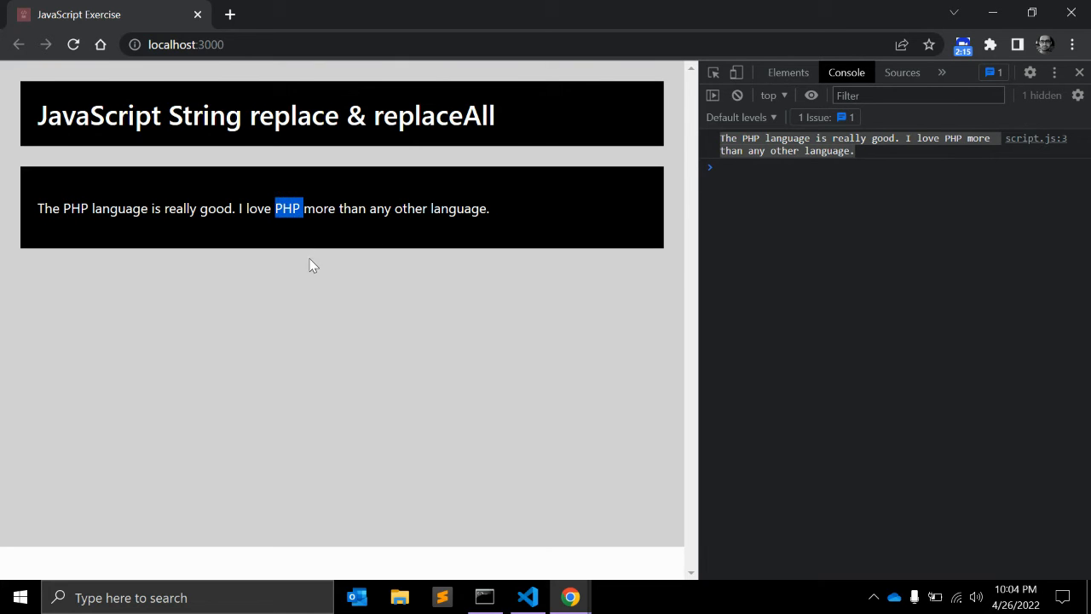
# Start a new line declaring const newLang = lang.replace( in script.js.
pyautogui.click(527, 596)
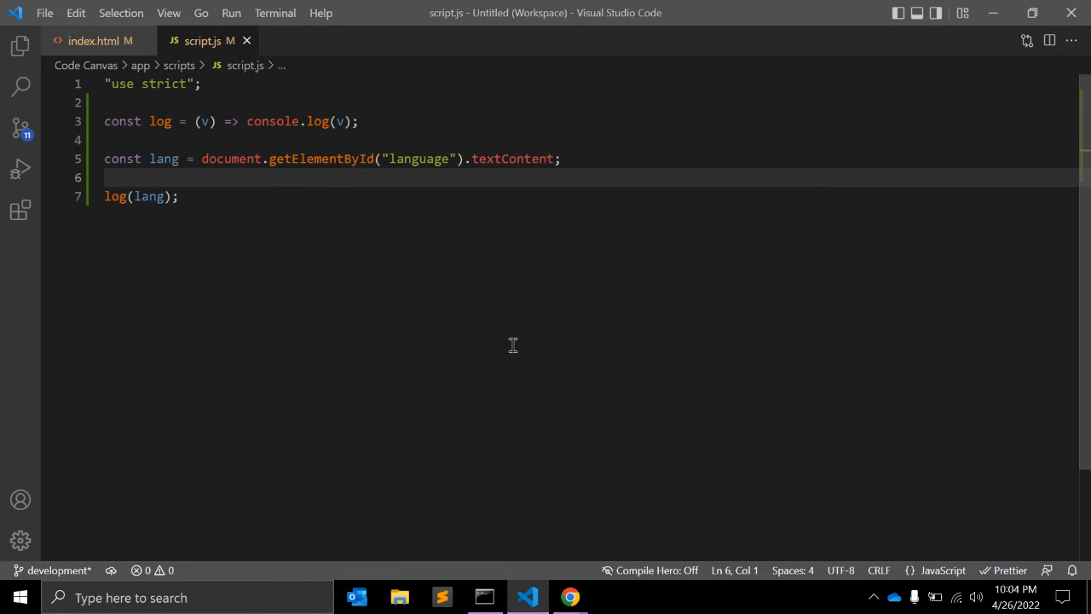
pyautogui.press('Enter')
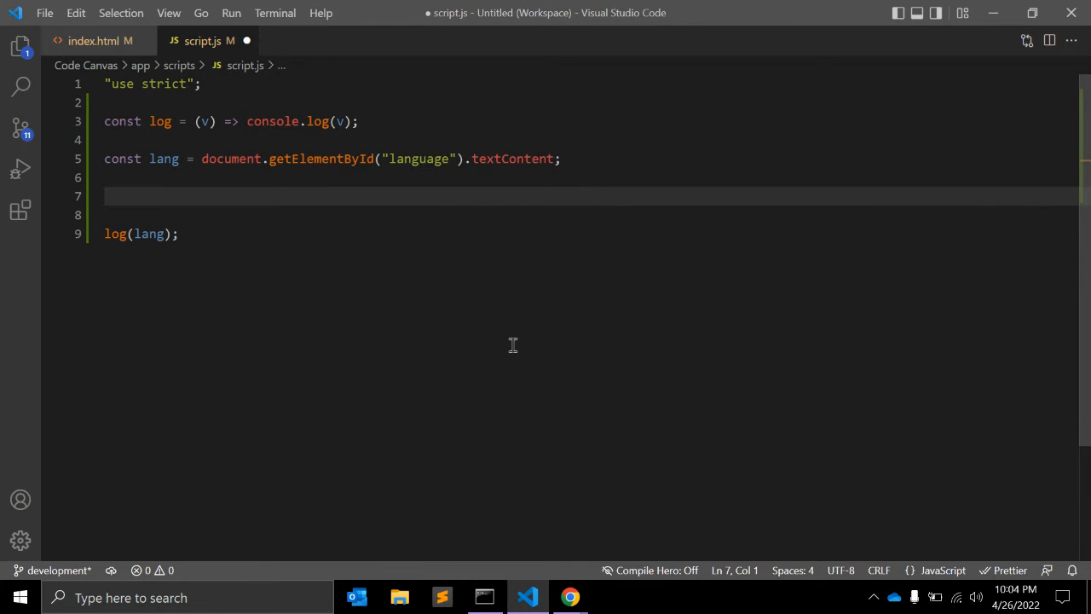
pyautogui.write('const')
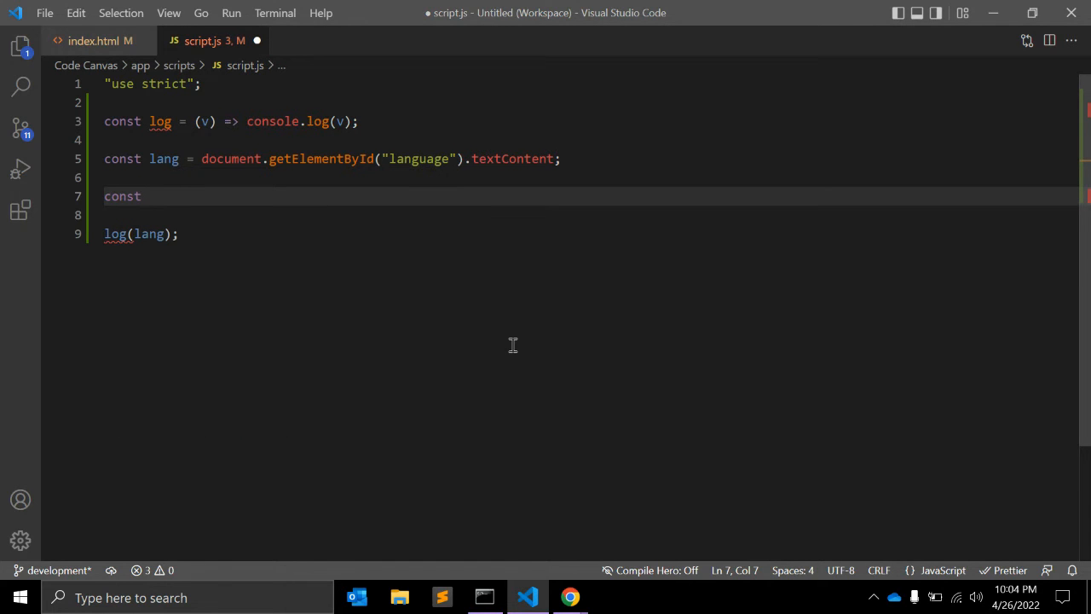
pyautogui.write('newLa')
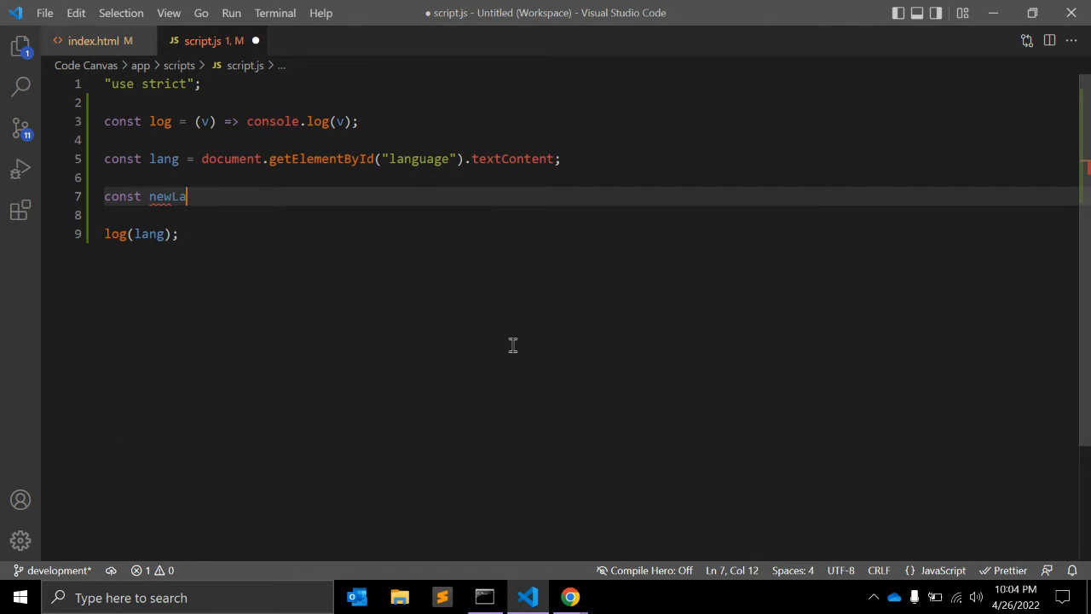
pyautogui.write('ng =')
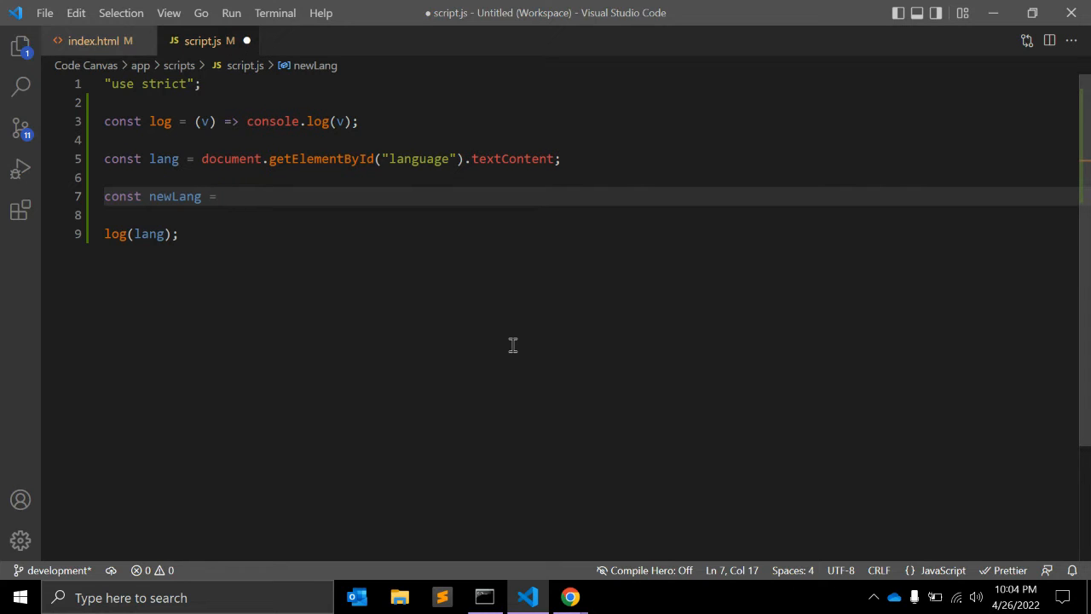
pyautogui.write('l')
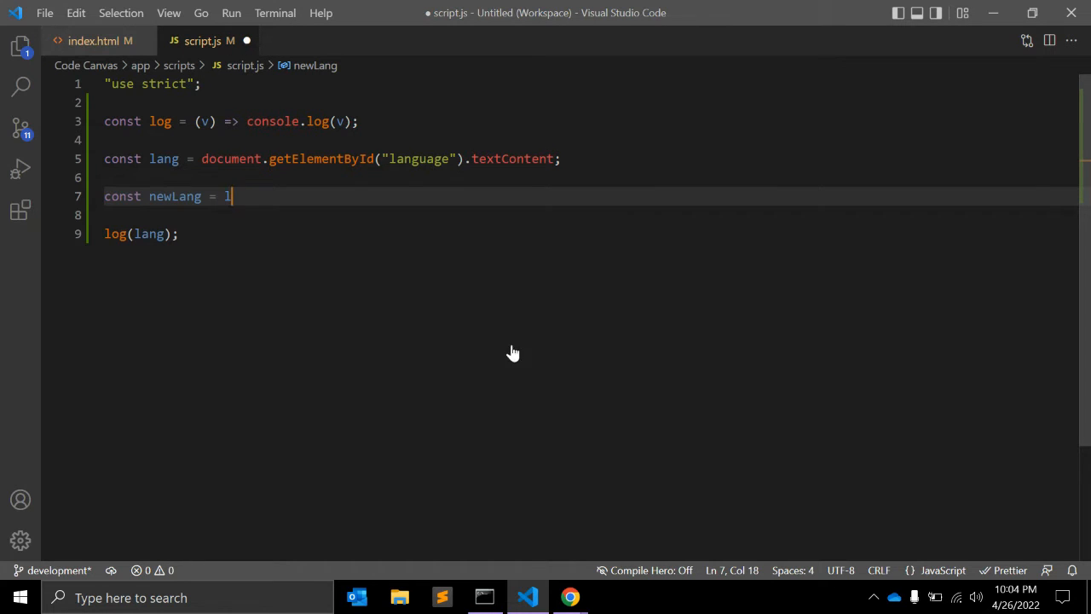
pyautogui.write('ang.')
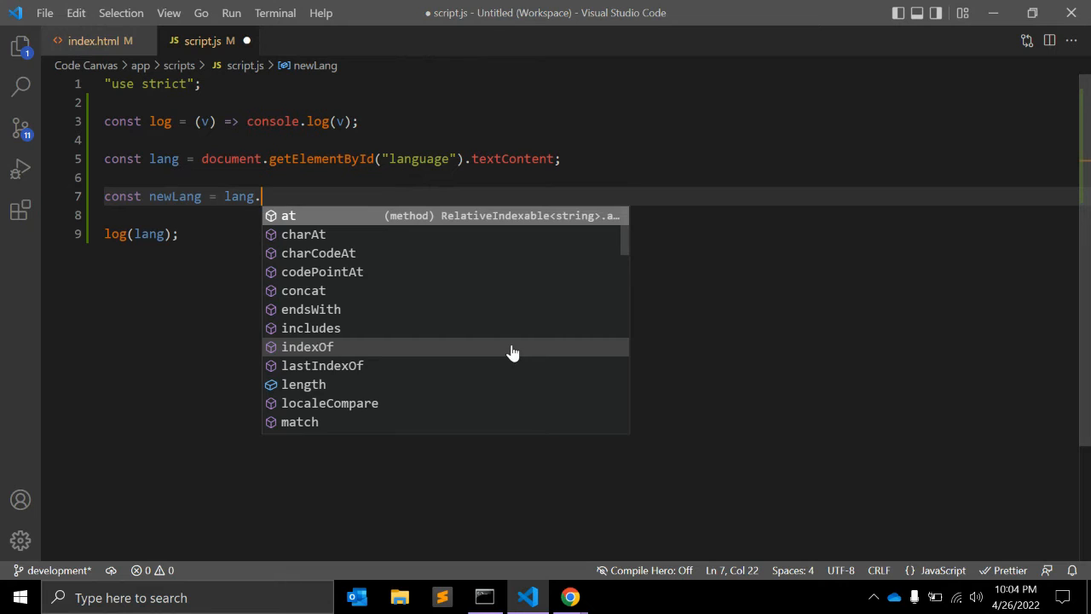
pyautogui.write('replace')
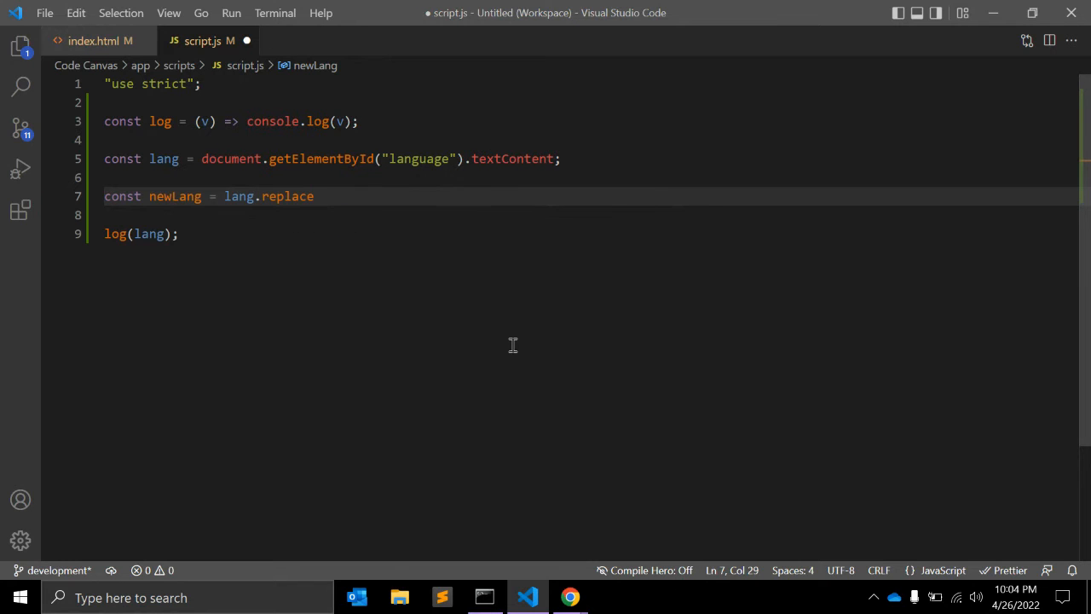
pyautogui.doubleClick(239, 196)
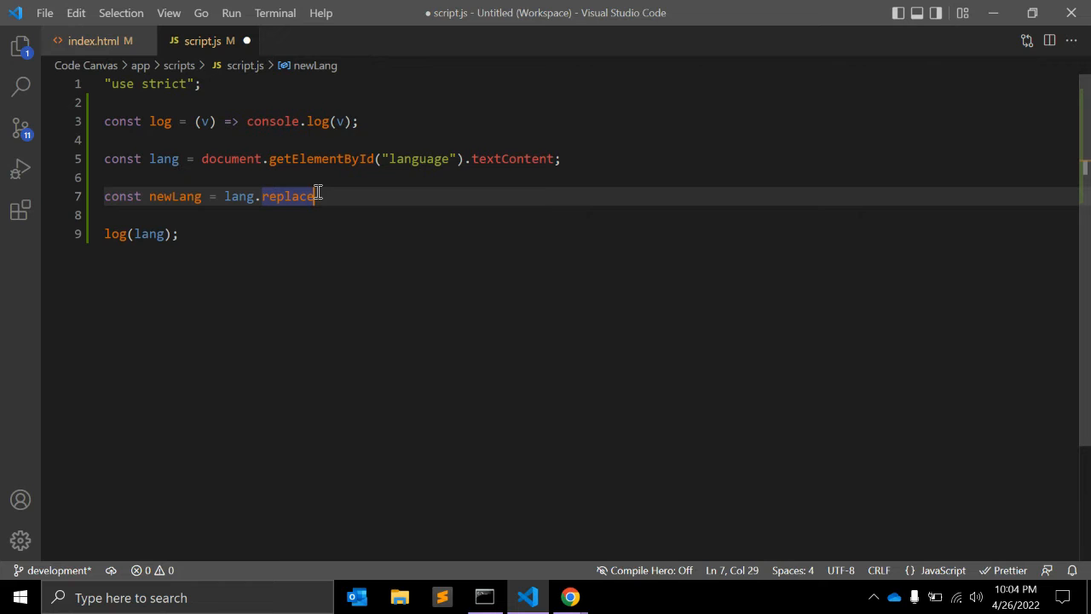
pyautogui.write('();')
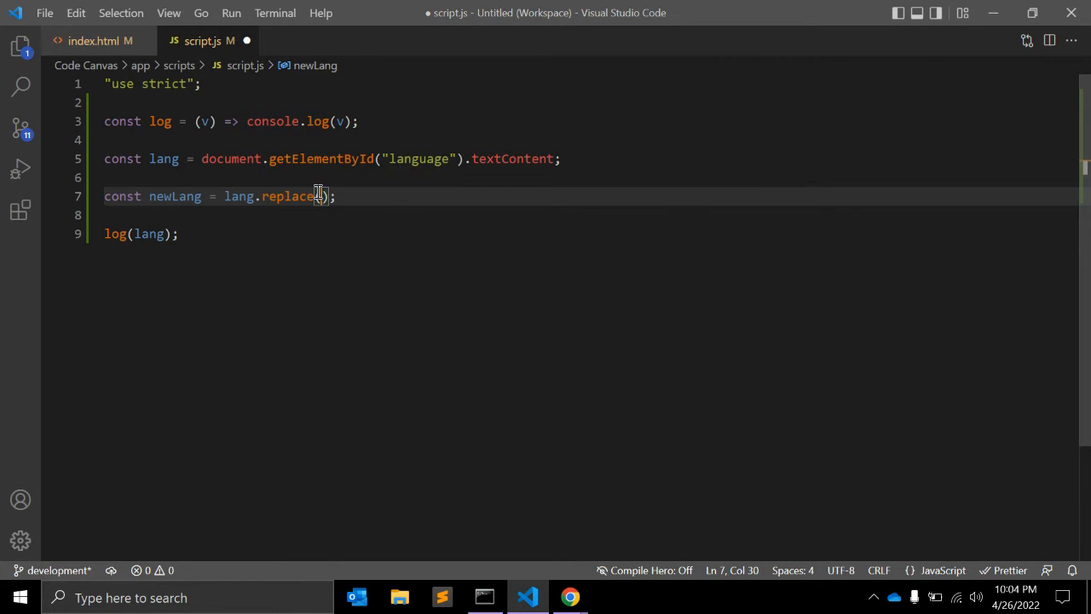
# Pass the /PHP/ regex and "JavaScript" to replace and log newLang, checking Chrome.
pyautogui.click(570, 596)
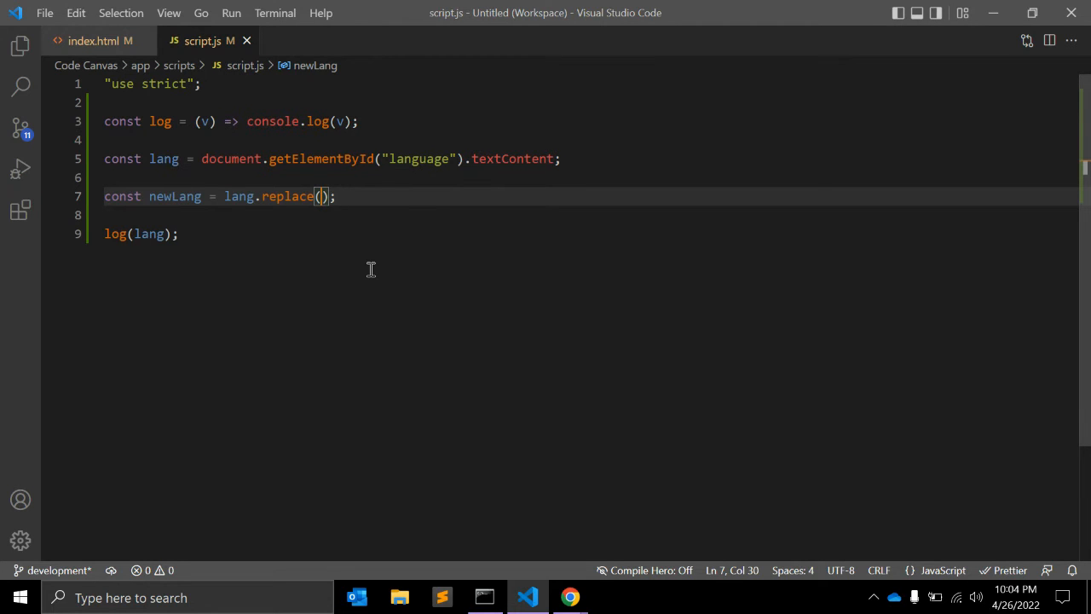
pyautogui.write('"PHP"')
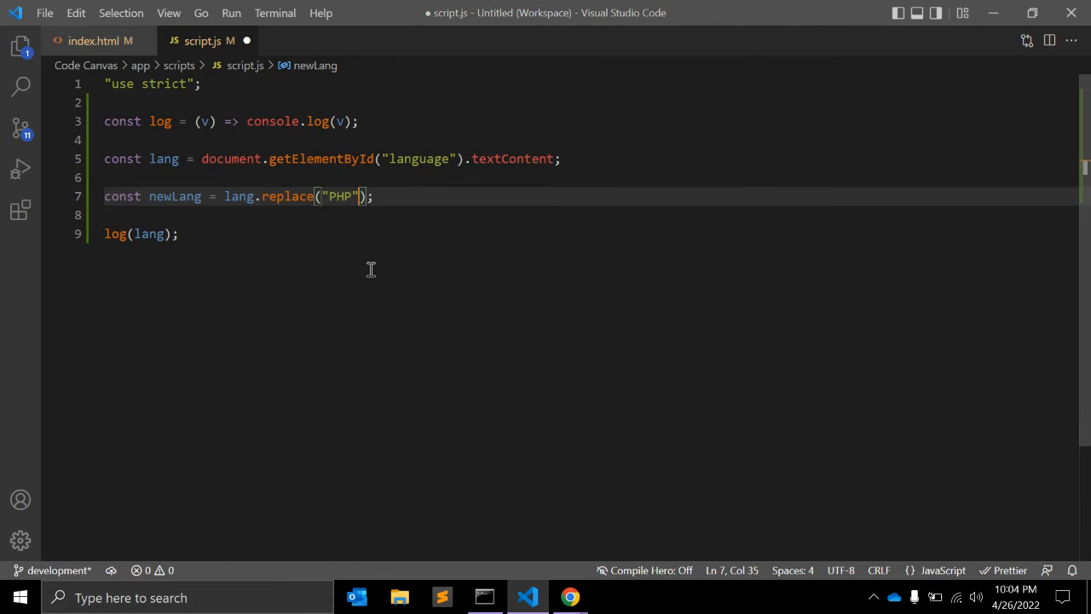
pyautogui.write(', "dsds"')
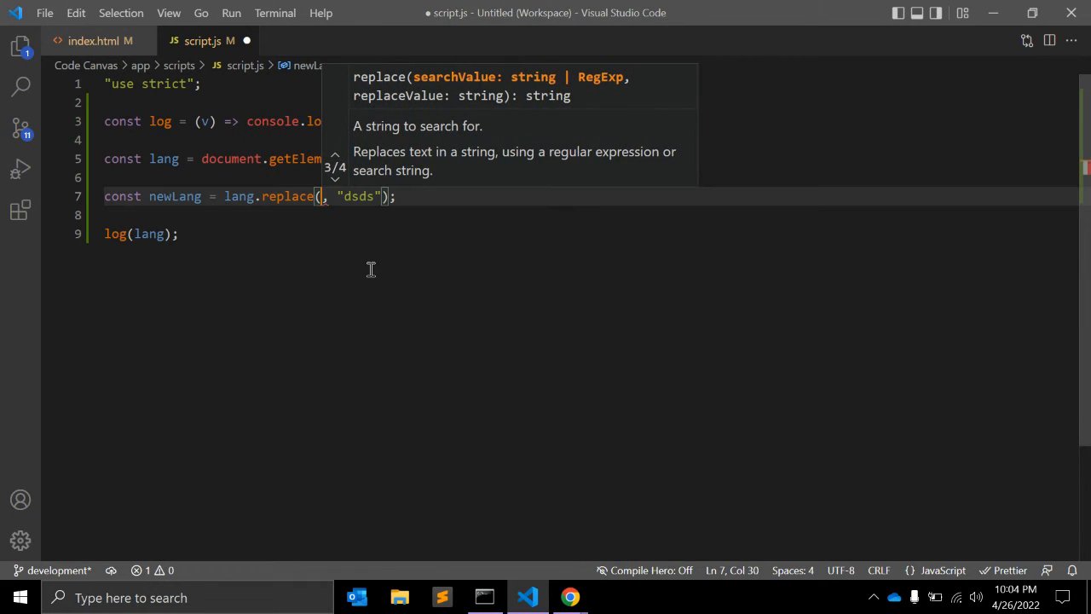
pyautogui.write('/')
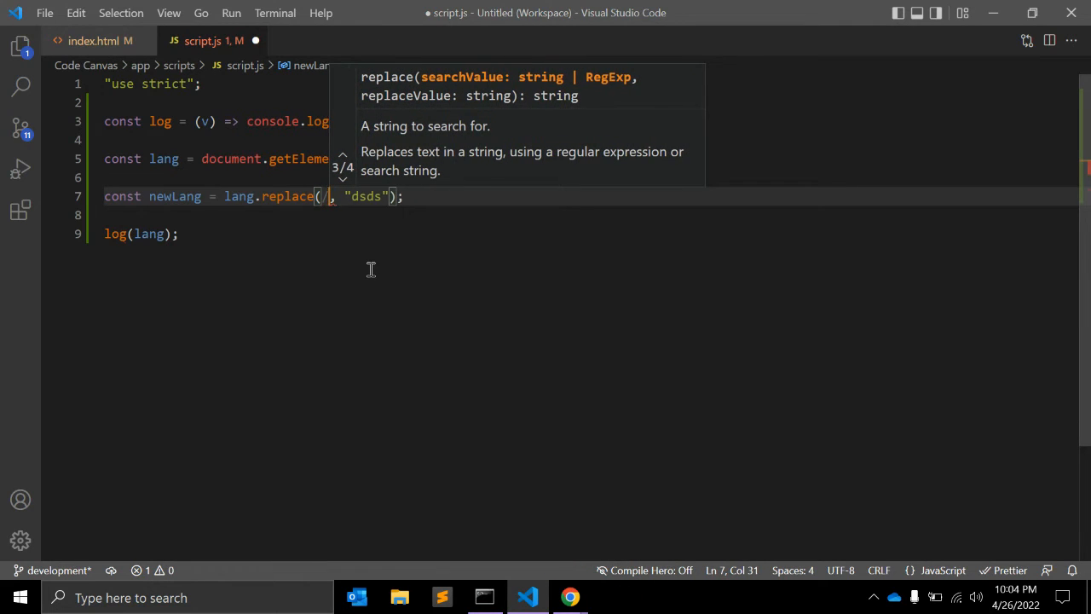
pyautogui.write('PHP/')
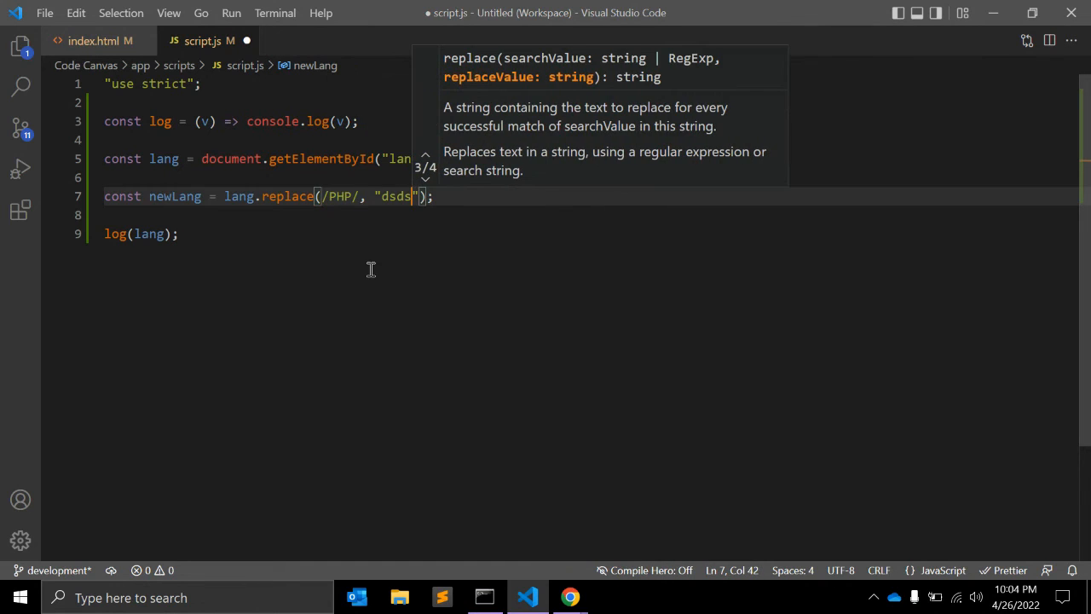
pyautogui.write('Java')
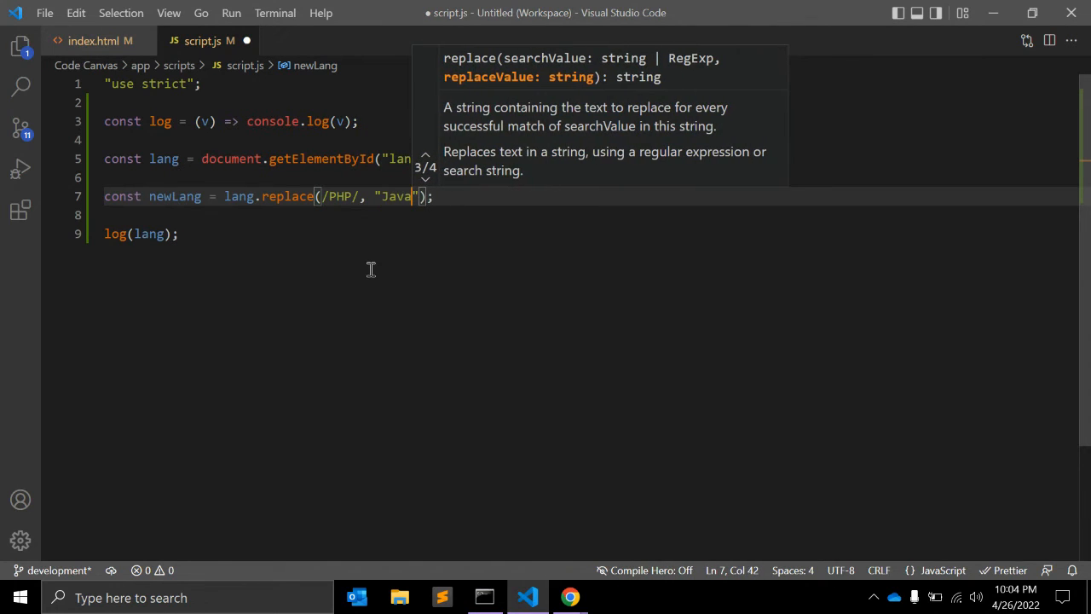
pyautogui.write('Script')
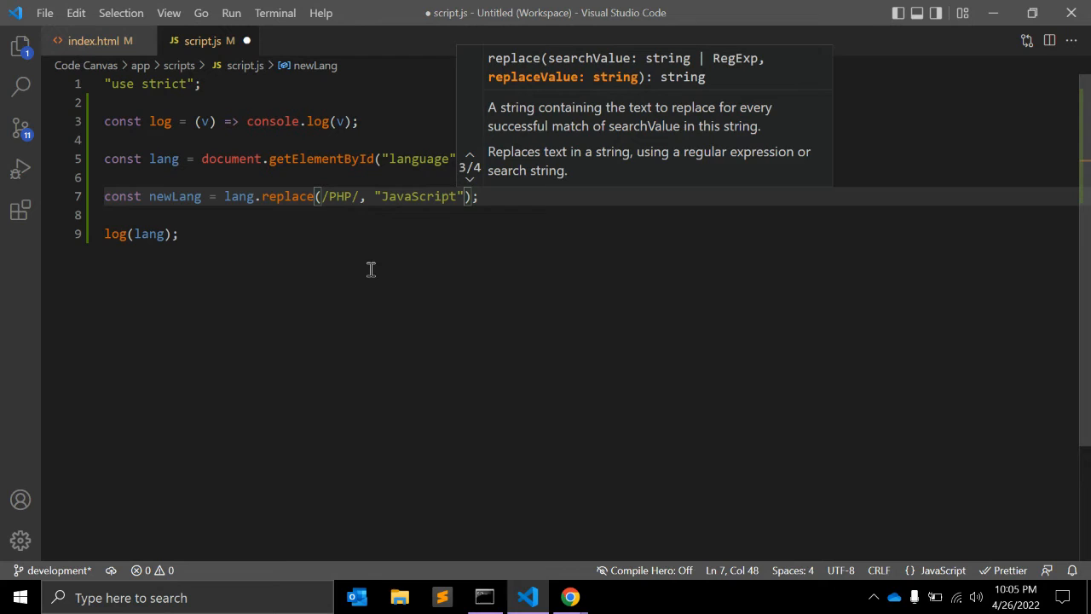
pyautogui.write('.textContent')
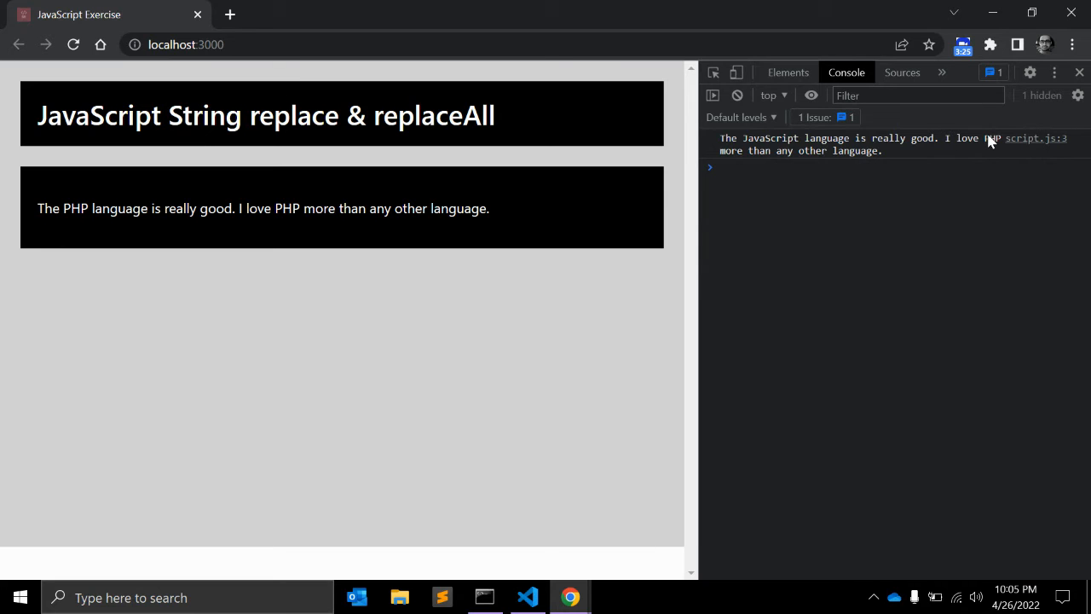
pyautogui.click(528, 597)
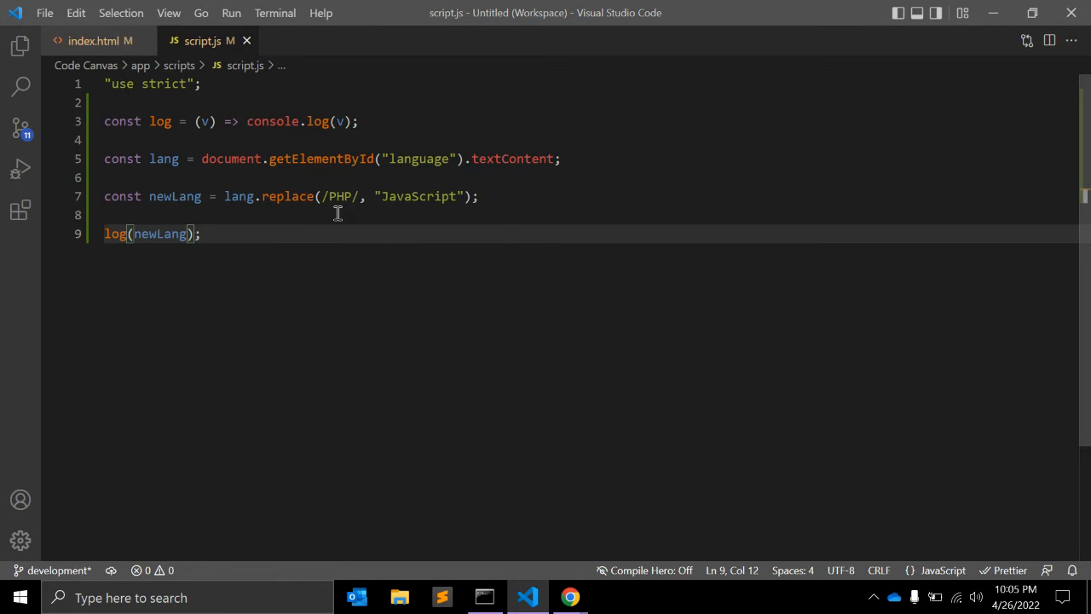
# Add the global g flag to /PHP/ and confirm both PHPs are replaced in Chrome's console.
pyautogui.click(94, 40)
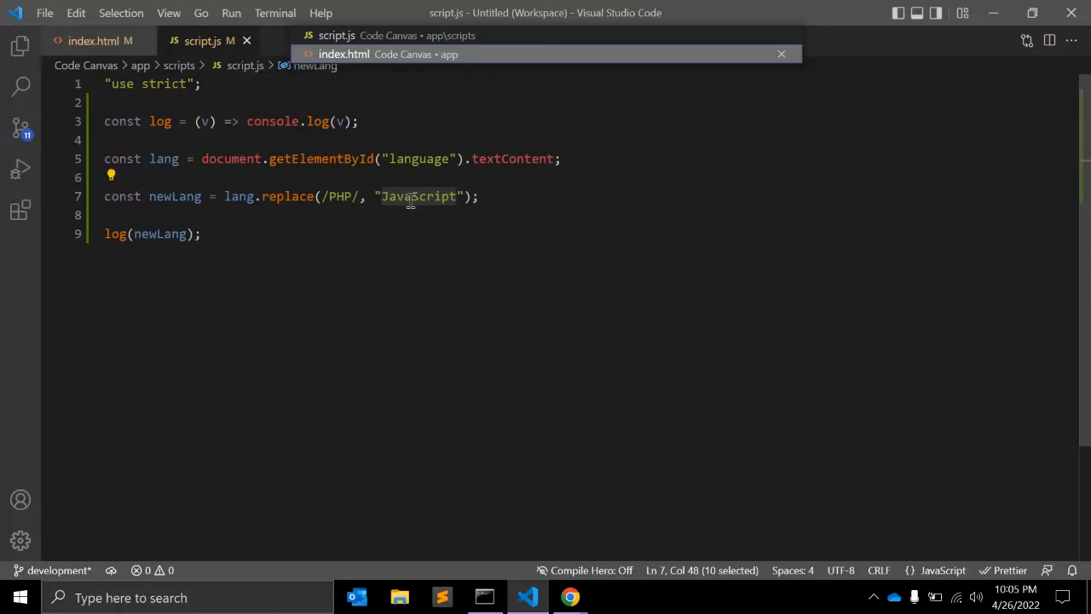
pyautogui.click(100, 40)
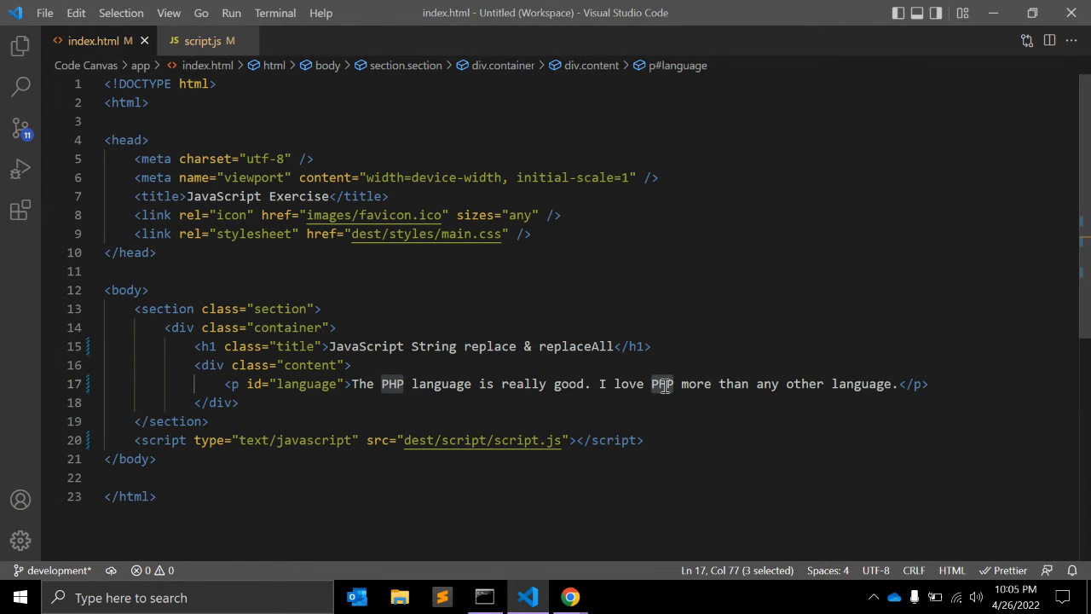
pyautogui.click(203, 40)
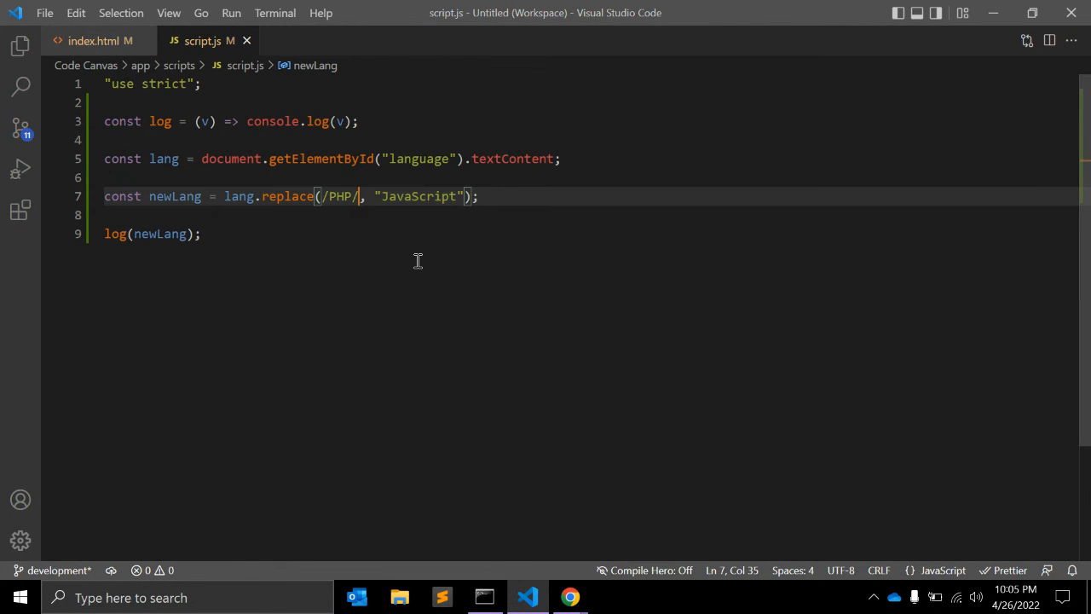
pyautogui.write('g')
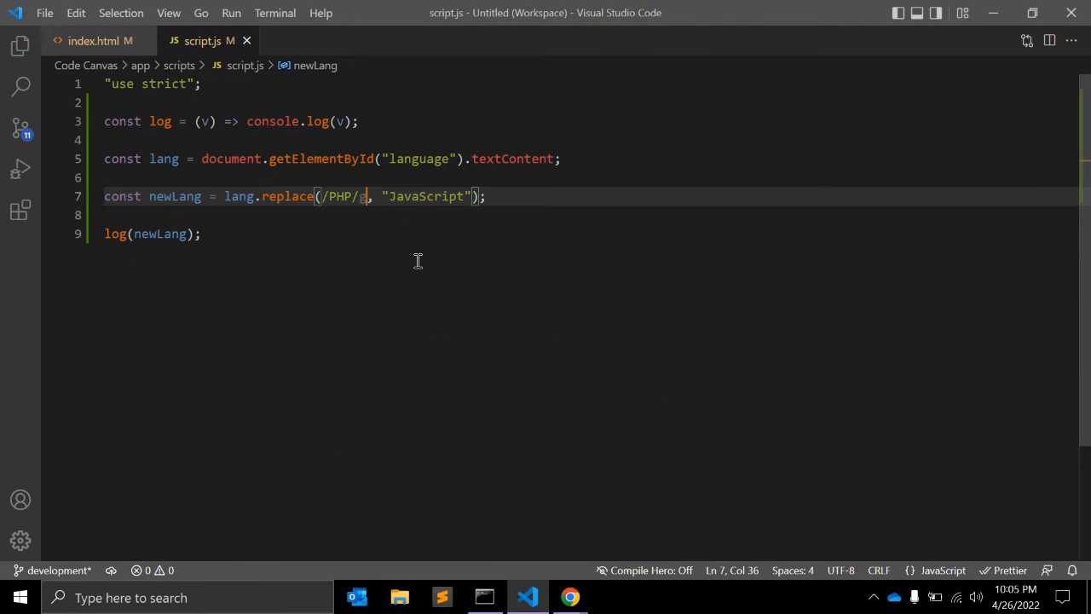
pyautogui.click(570, 597)
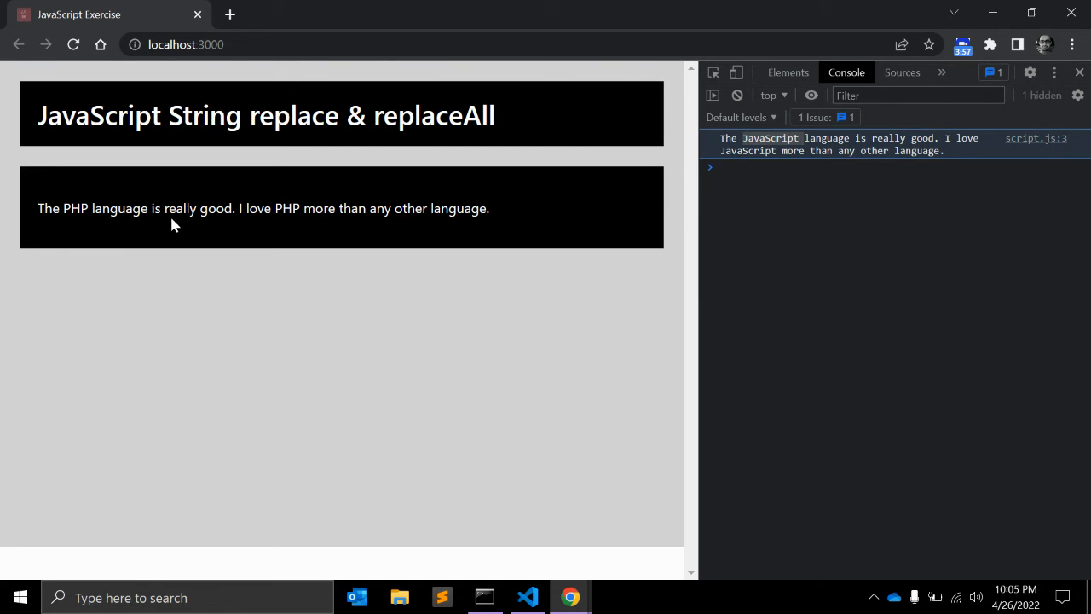
pyautogui.click(527, 597)
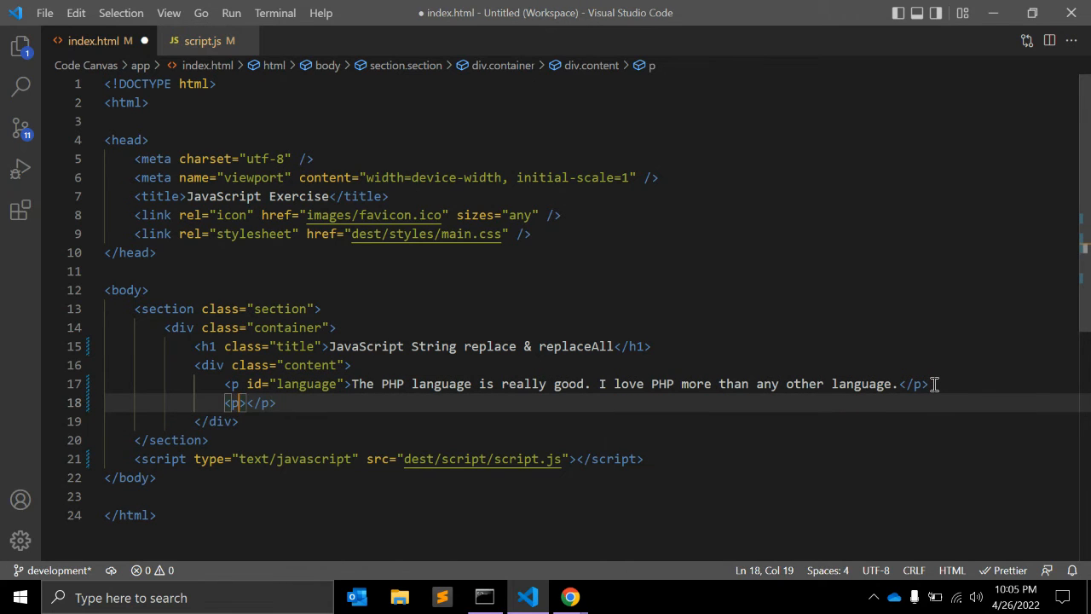
# Give the new empty paragraph the id "newLangugage" and return to script.js.
pyautogui.write('id')
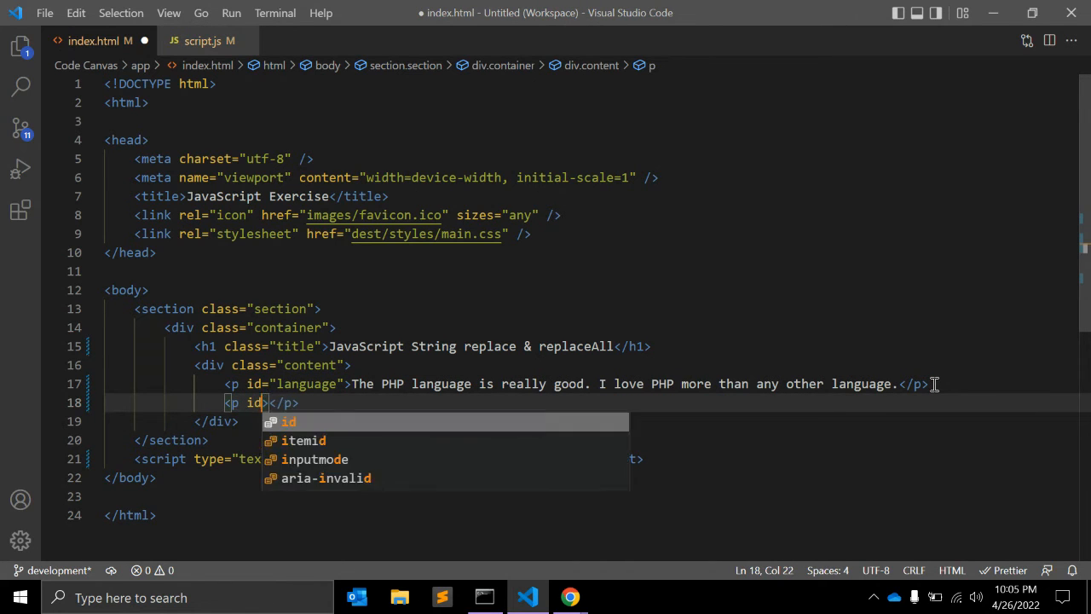
pyautogui.write('new"')
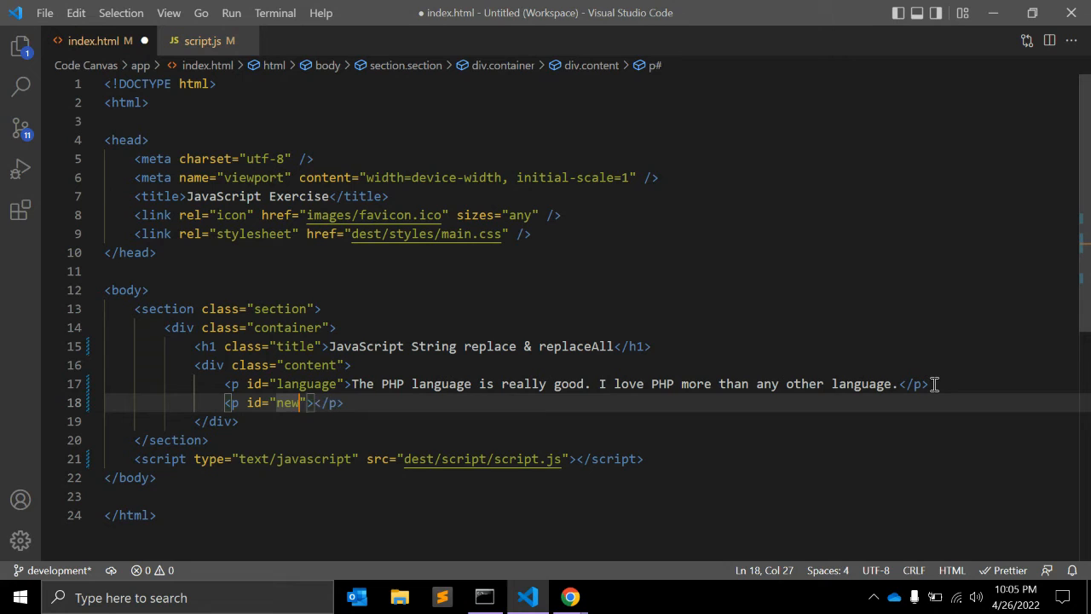
pyautogui.write('Language')
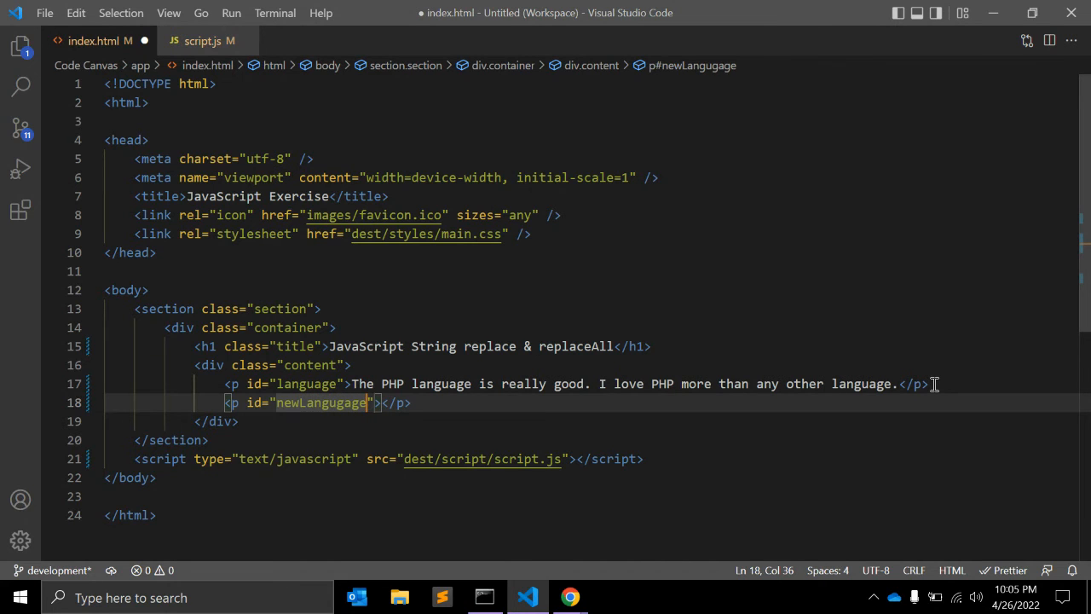
pyautogui.click(203, 40)
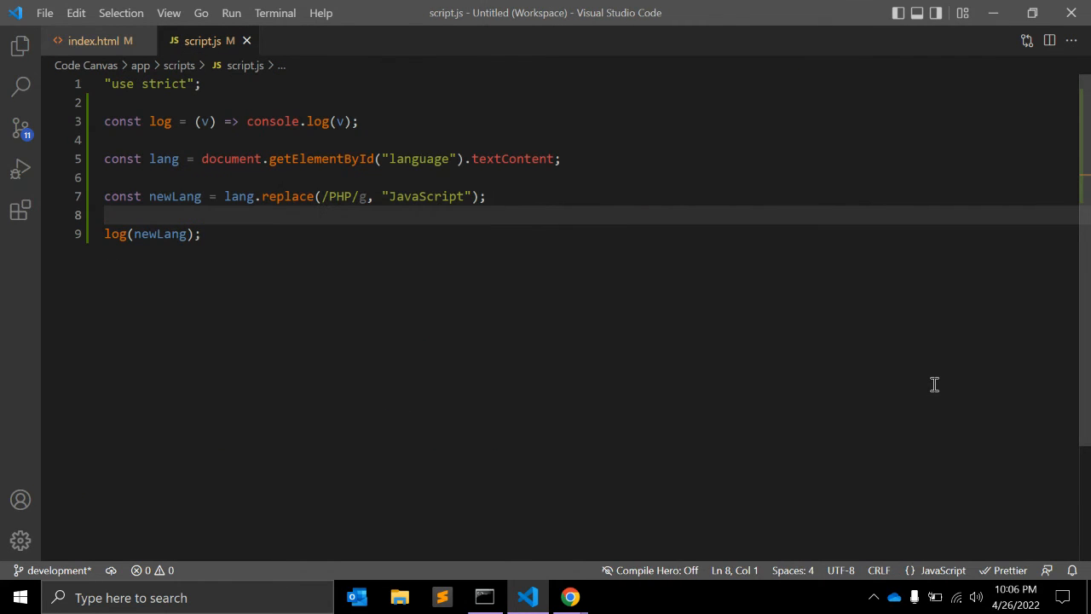
# Set the newLangugage element's textContent to newLang in script.js.
pyautogui.press('Enter')
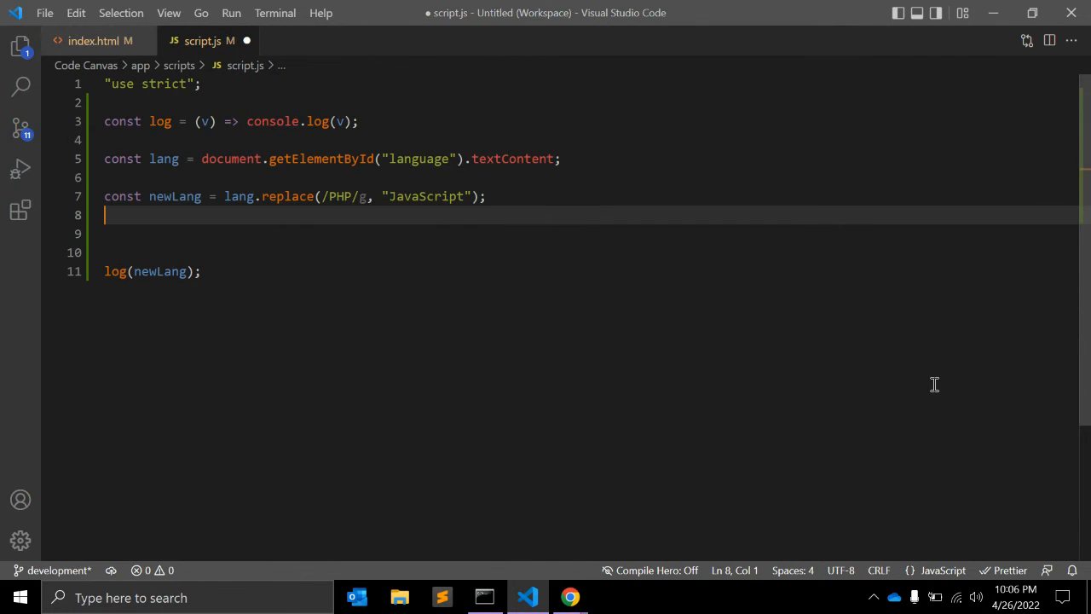
pyautogui.write('document')
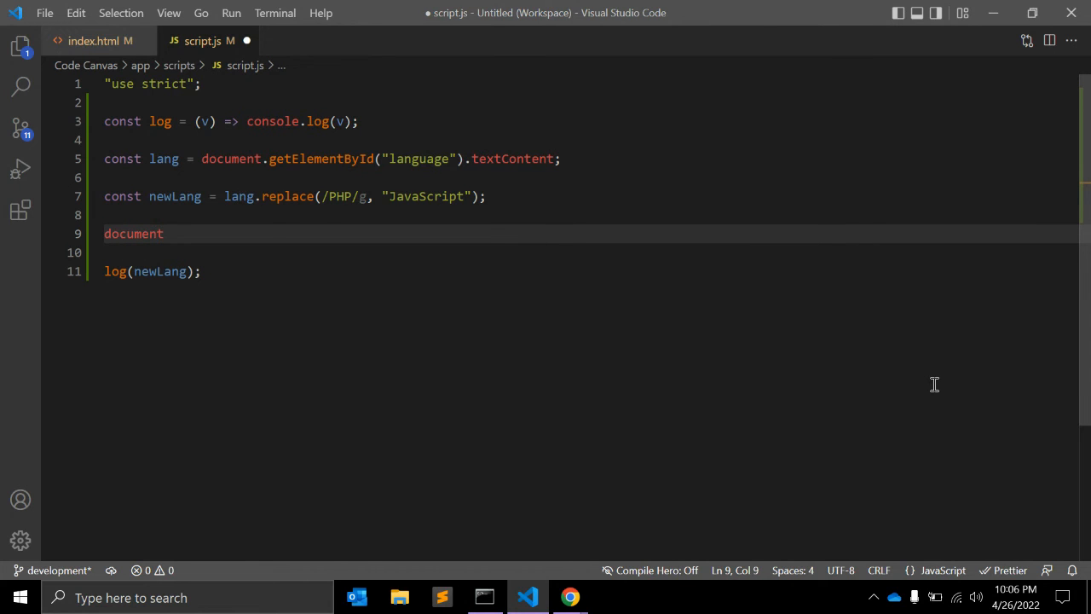
pyautogui.write('.het')
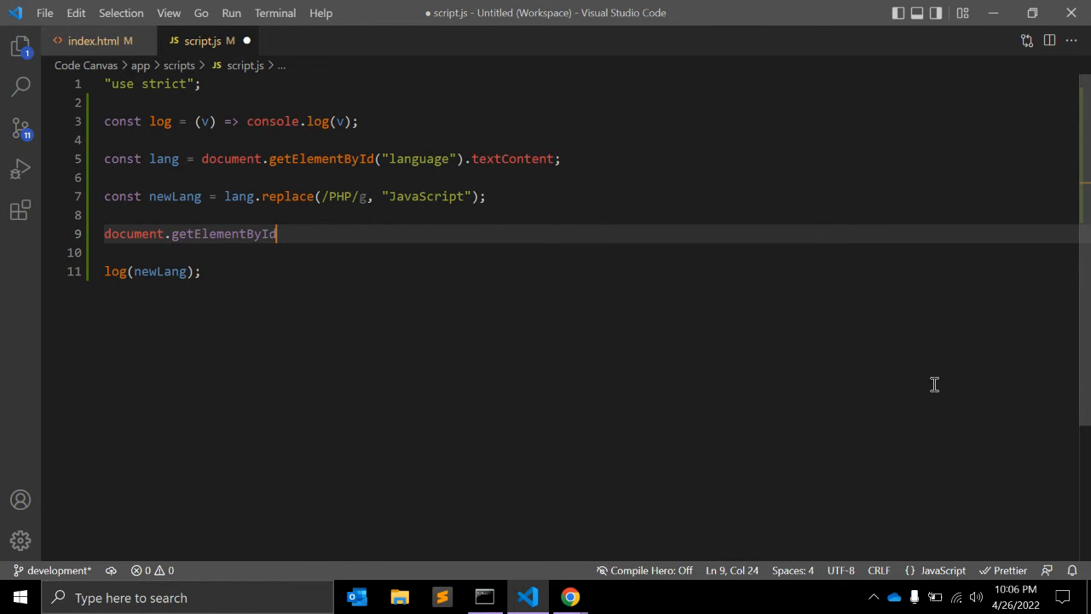
pyautogui.write('(newLangugage')
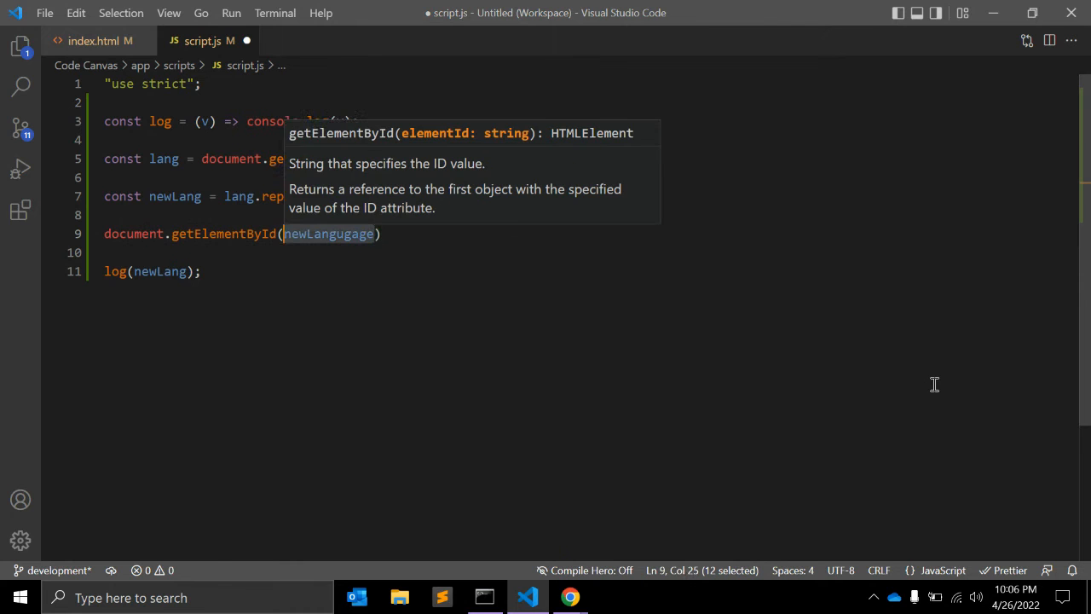
pyautogui.write('.')
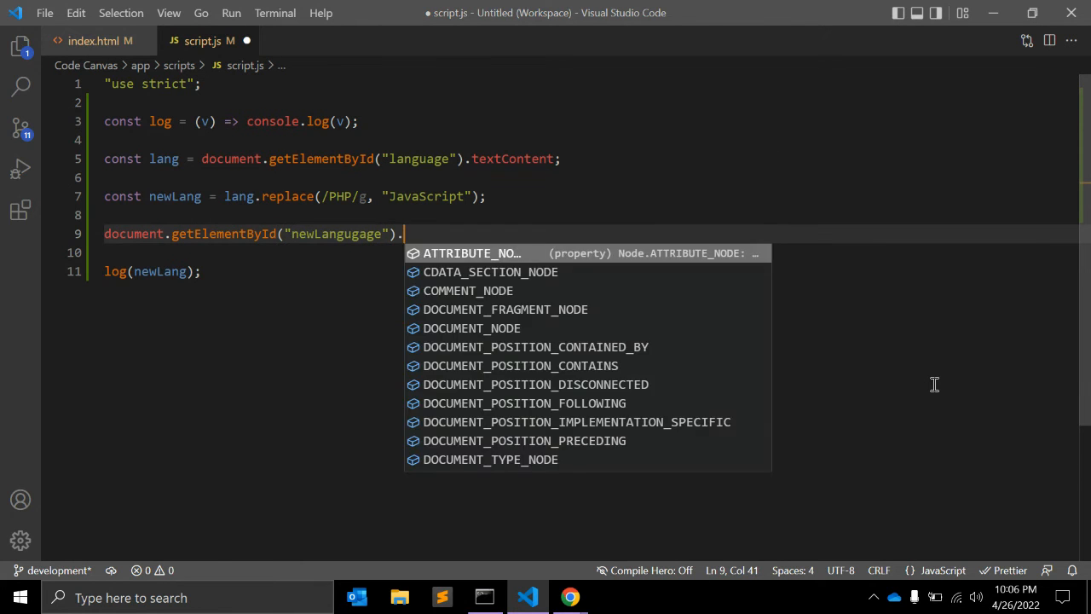
pyautogui.write('textContent =')
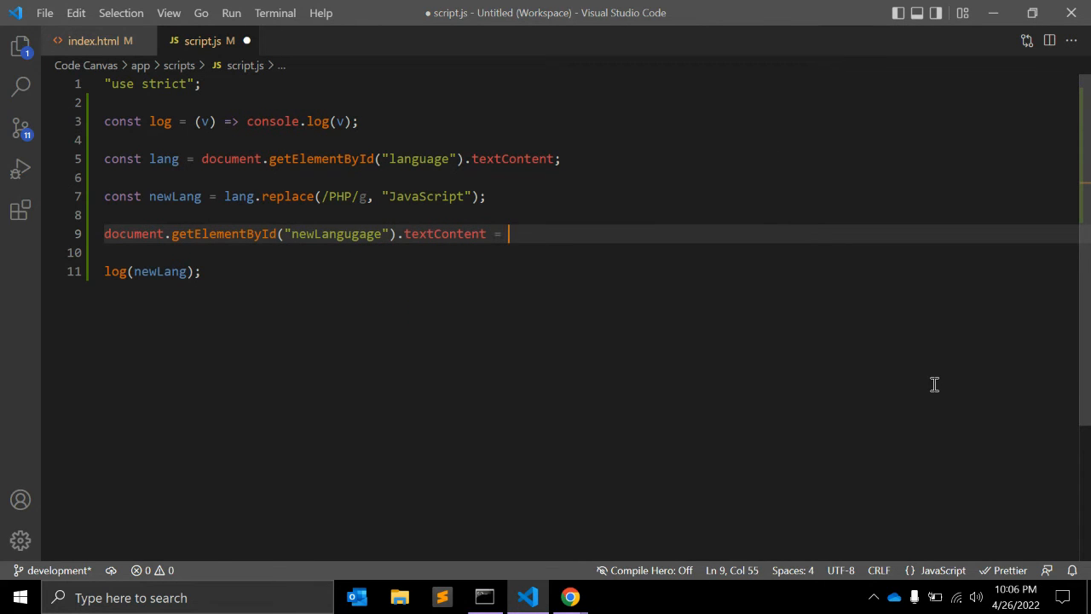
pyautogui.write('newLang')
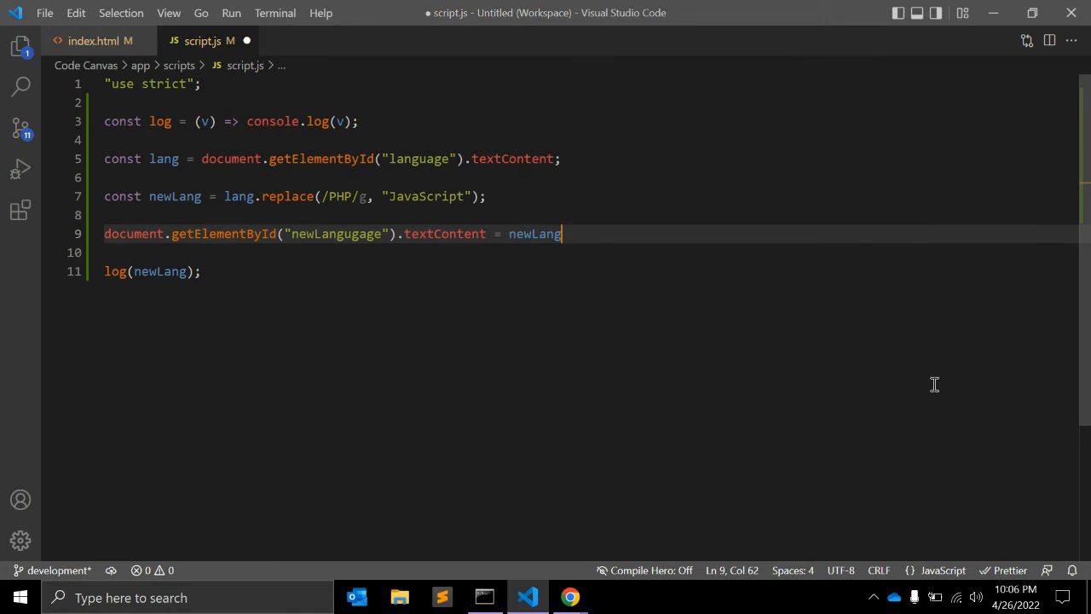
pyautogui.click(569, 597)
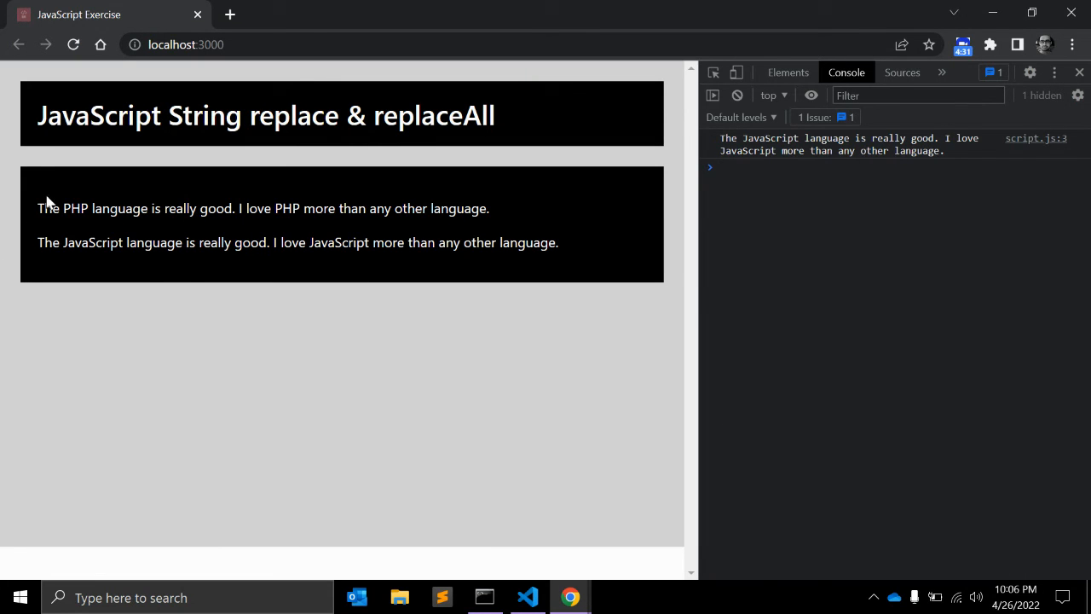
# Select PHP in the original paragraph to compare with the JavaScript version, then return.
pyautogui.doubleClick(76, 208)
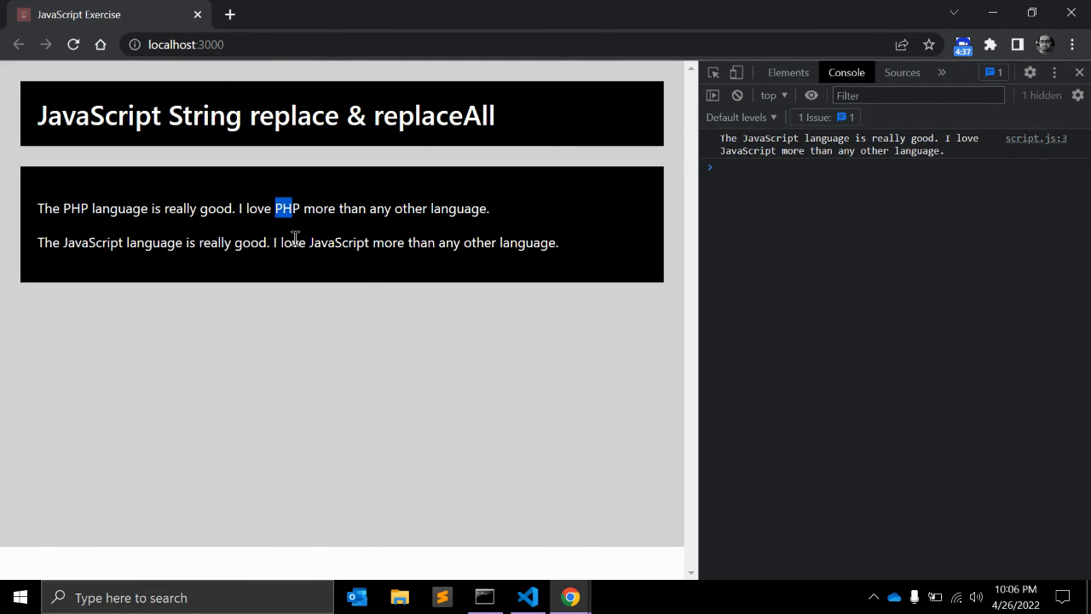
pyautogui.click(526, 596)
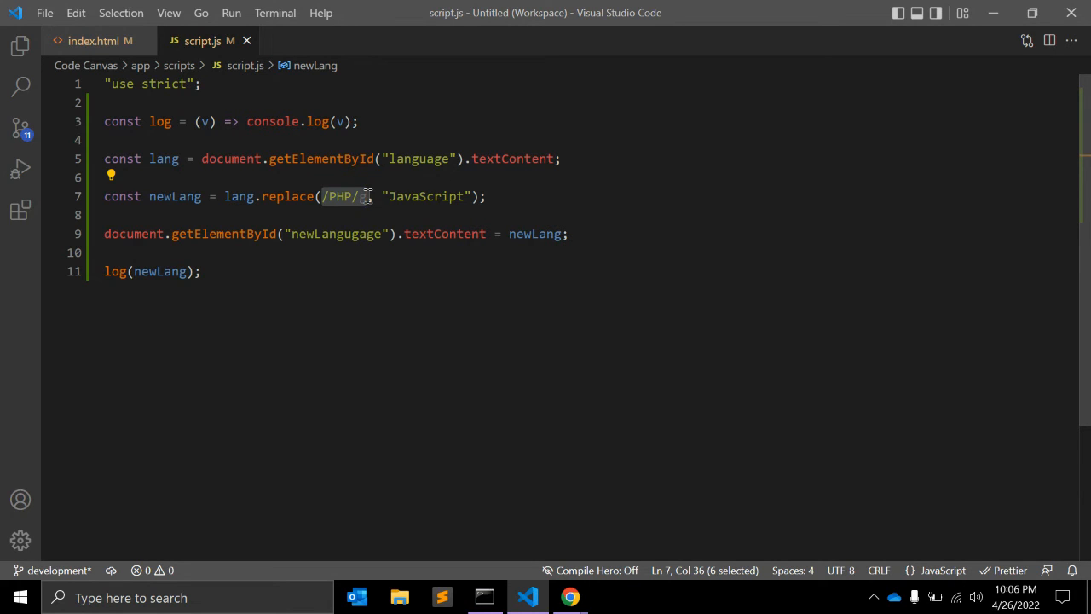
pyautogui.moveTo(429, 202)
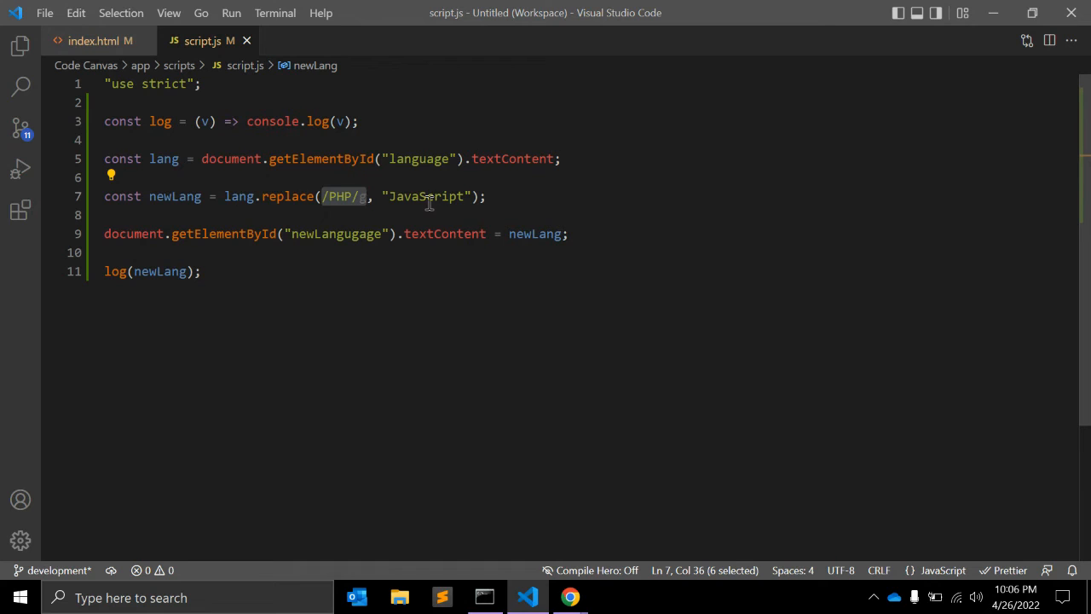
# Comment out the regex line and write const newLang = lang.replaceAll("PHP", "JavaScript").
pyautogui.doubleClick(426, 196)
pyautogui.write('//')
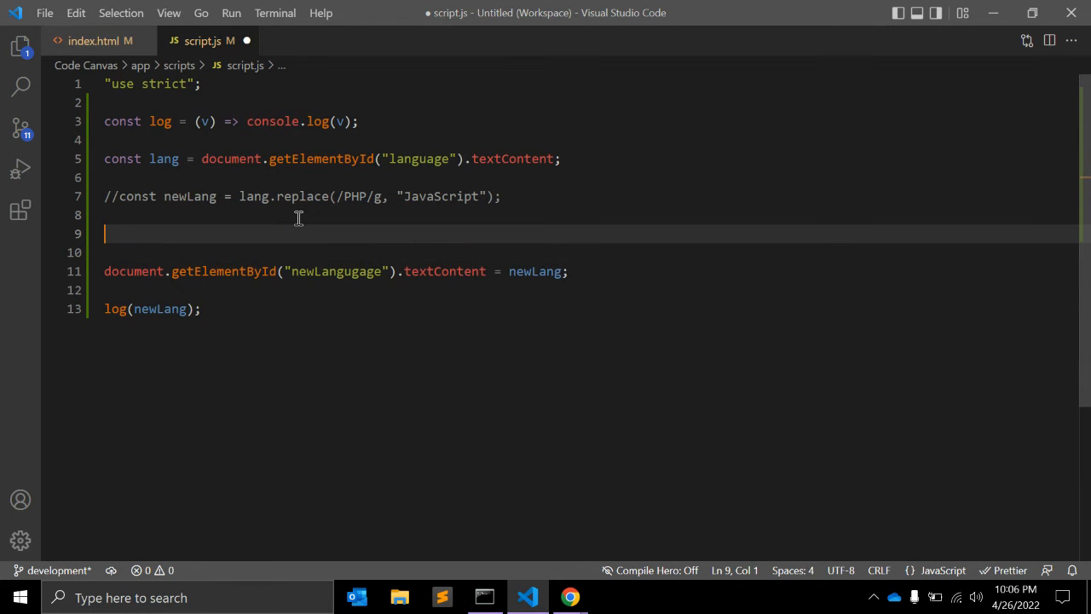
pyautogui.write('const')
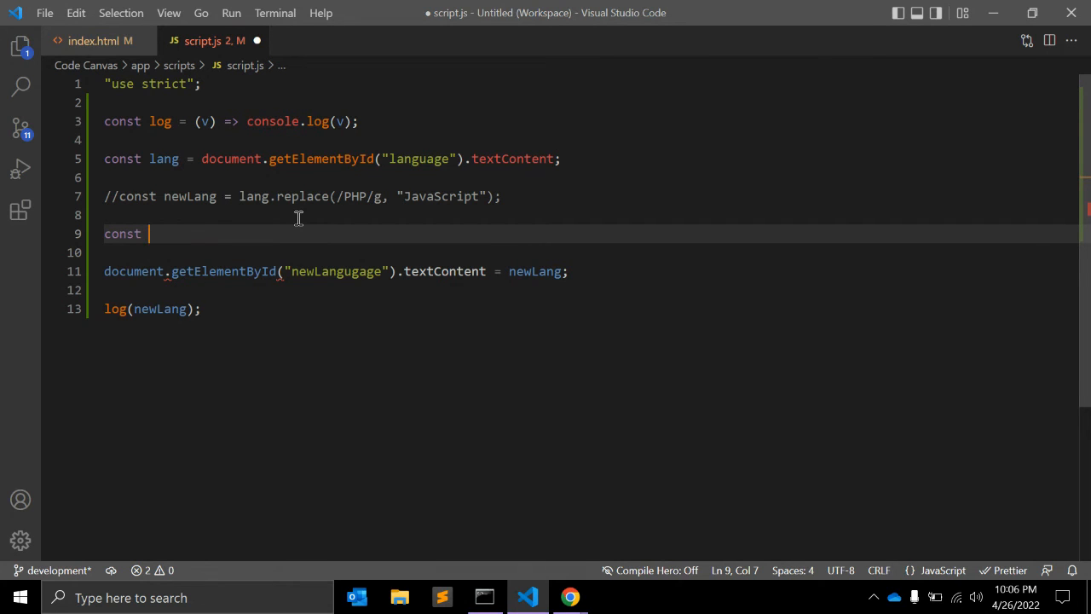
pyautogui.write('newLang =')
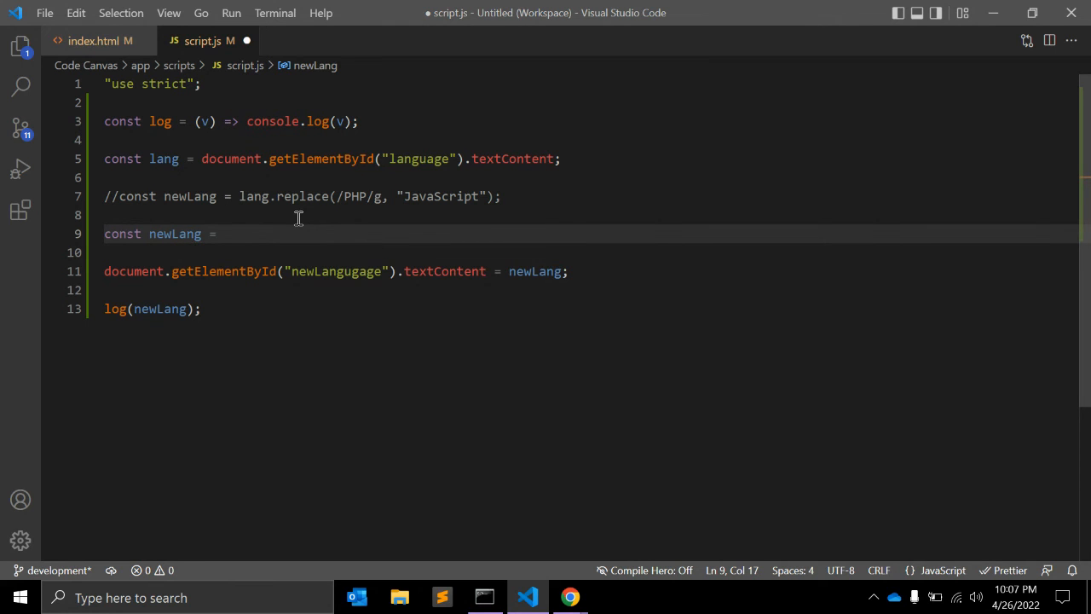
pyautogui.write('lang.')
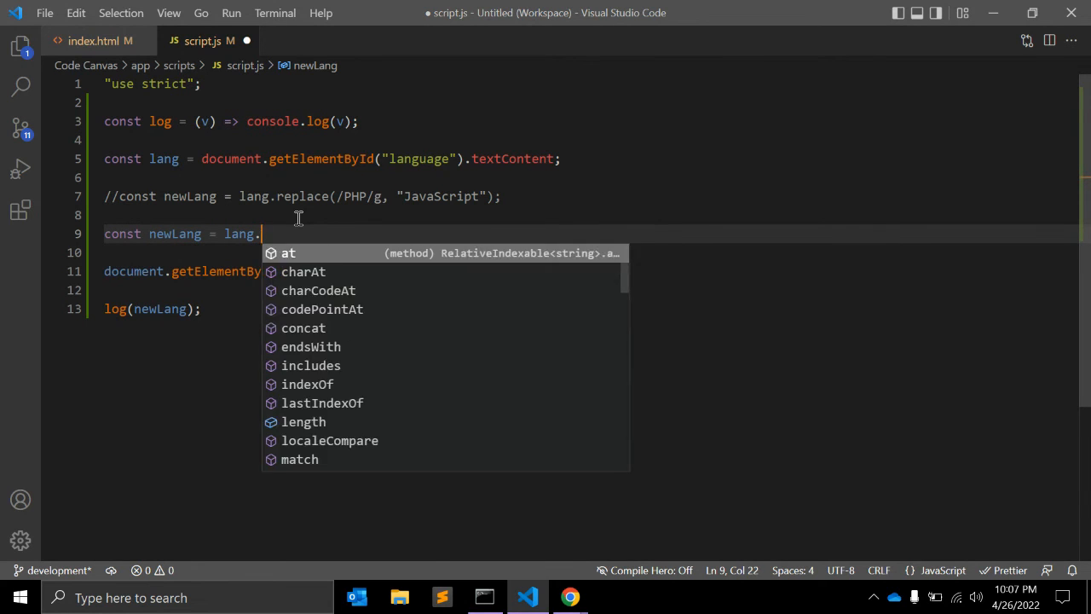
pyautogui.write('replace')
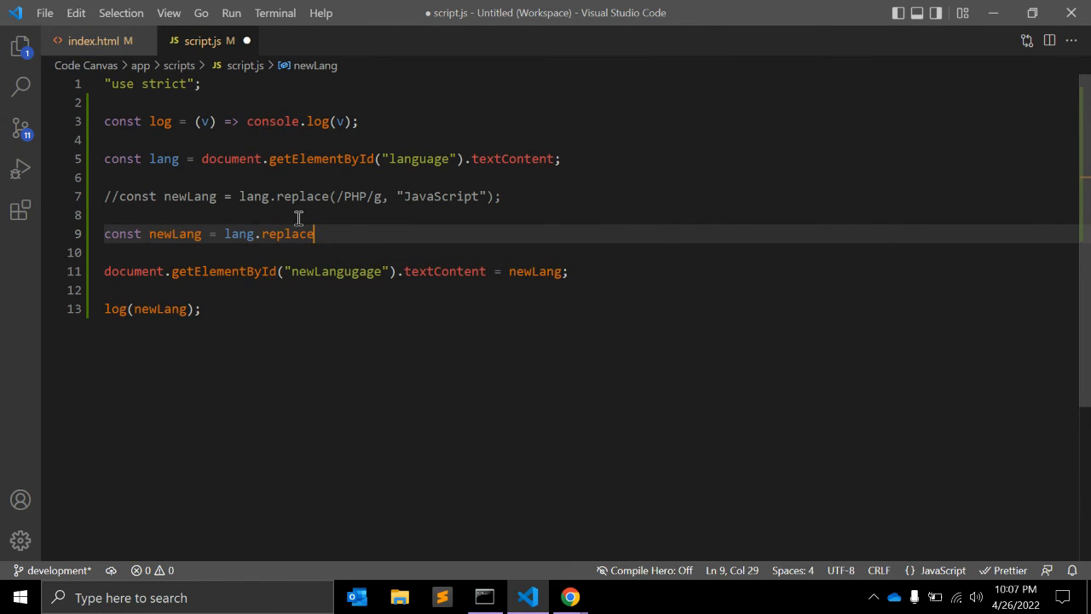
pyautogui.write('All()')
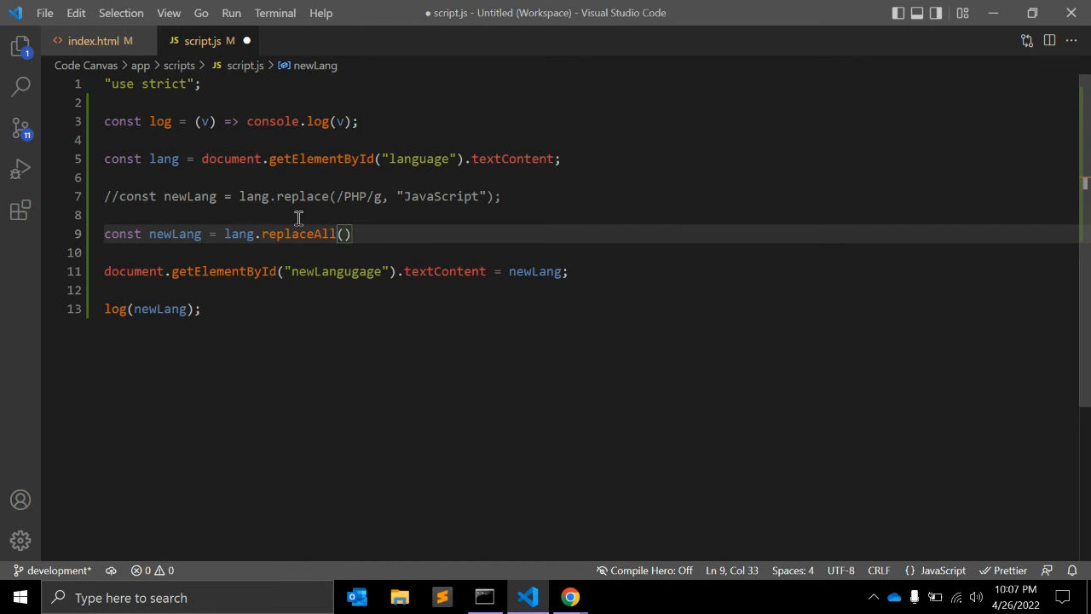
pyautogui.write('"P"')
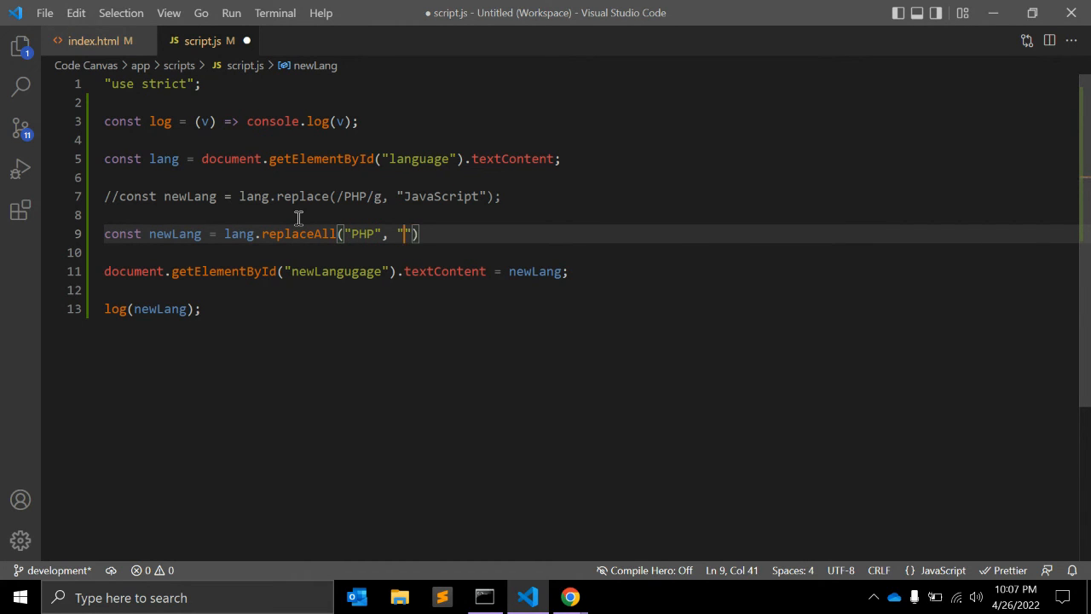
pyautogui.write('JavaScript')
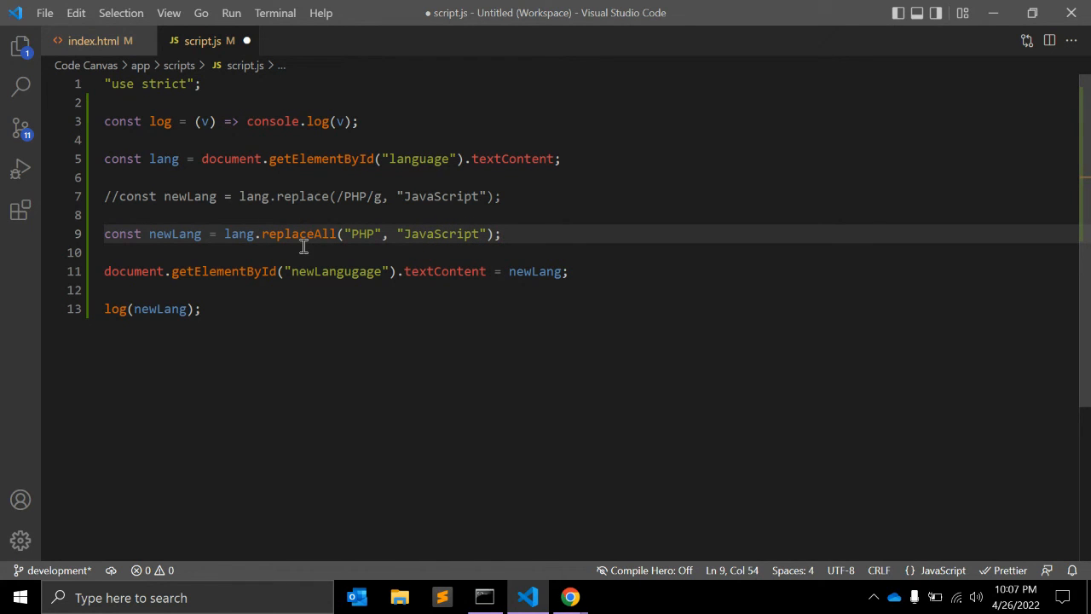
# Save, check the result in Chrome, and change the replacement text to "Python".
pyautogui.doubleClick(298, 234)
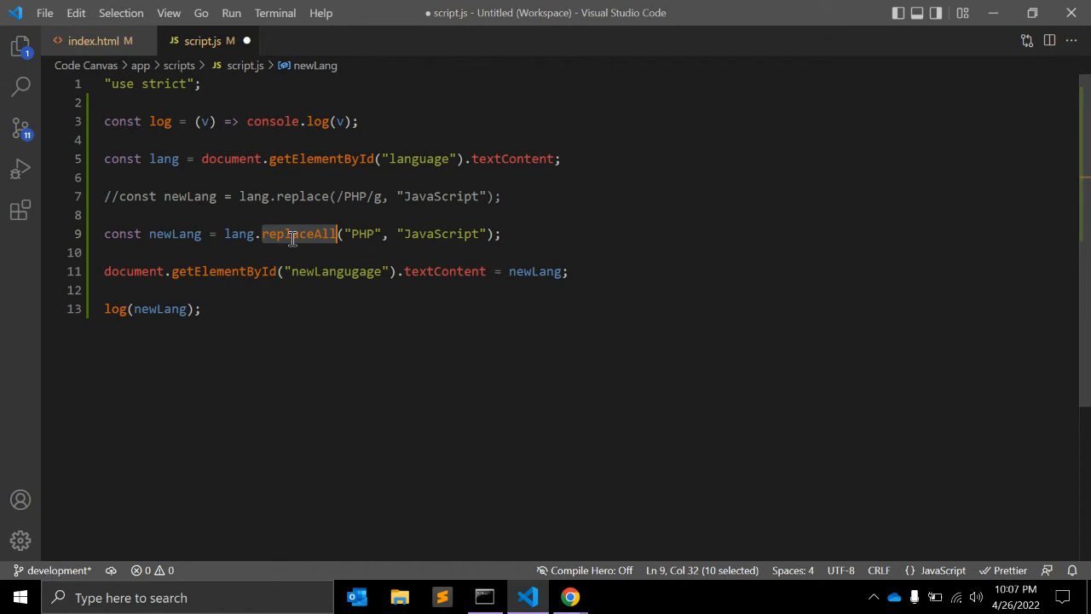
pyautogui.press('ctrl+s')
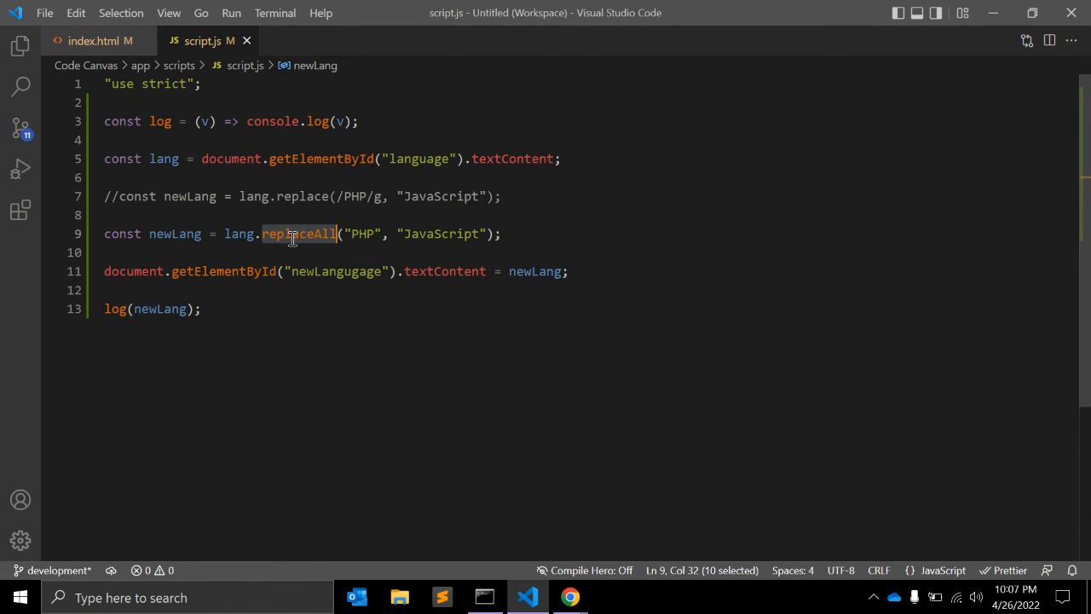
pyautogui.click(569, 597)
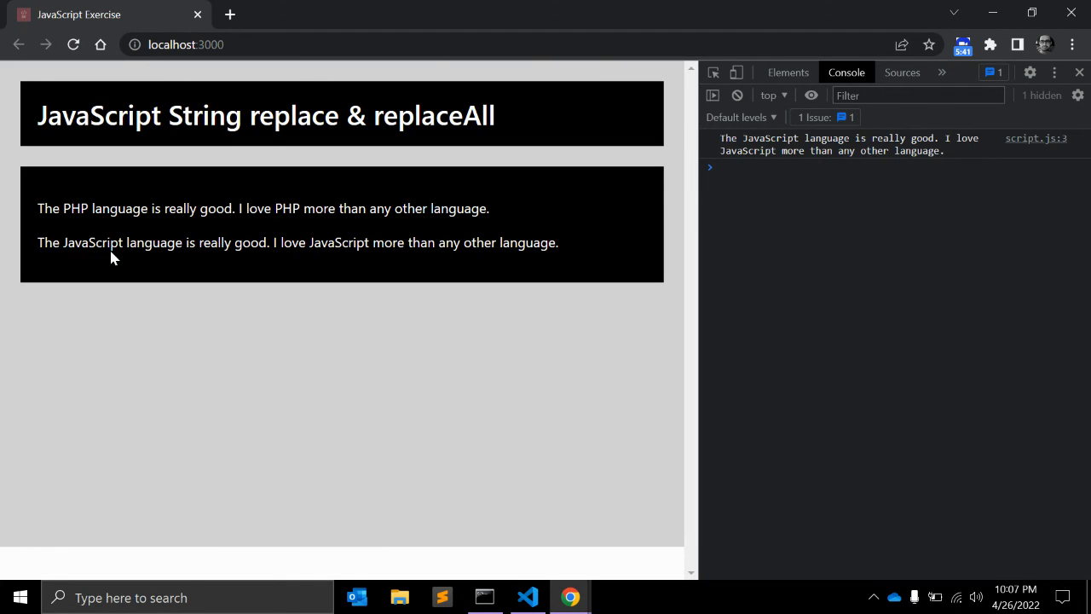
pyautogui.click(528, 597)
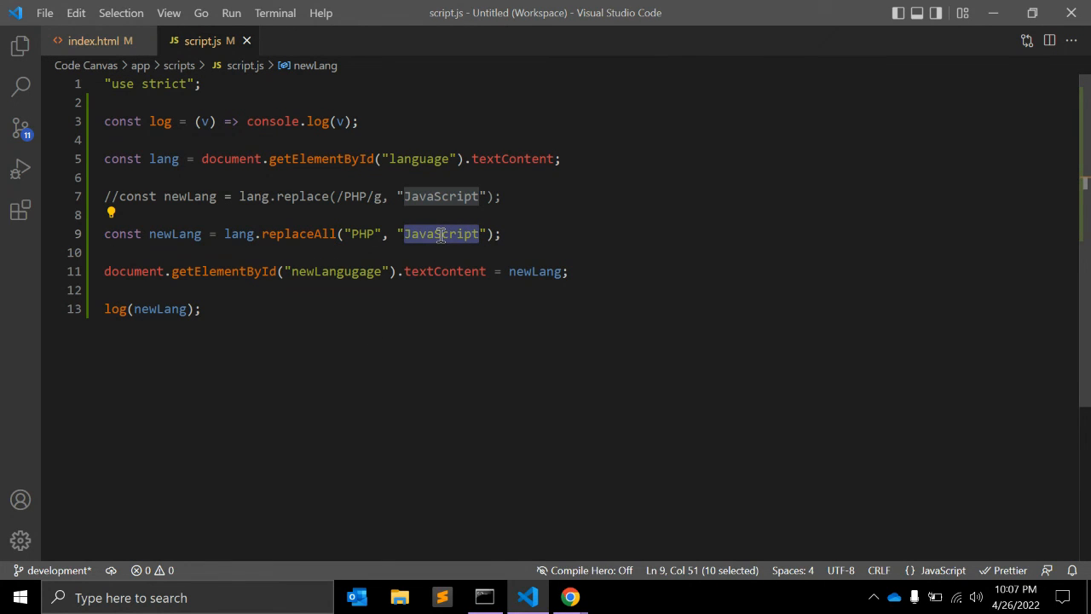
pyautogui.write('Python')
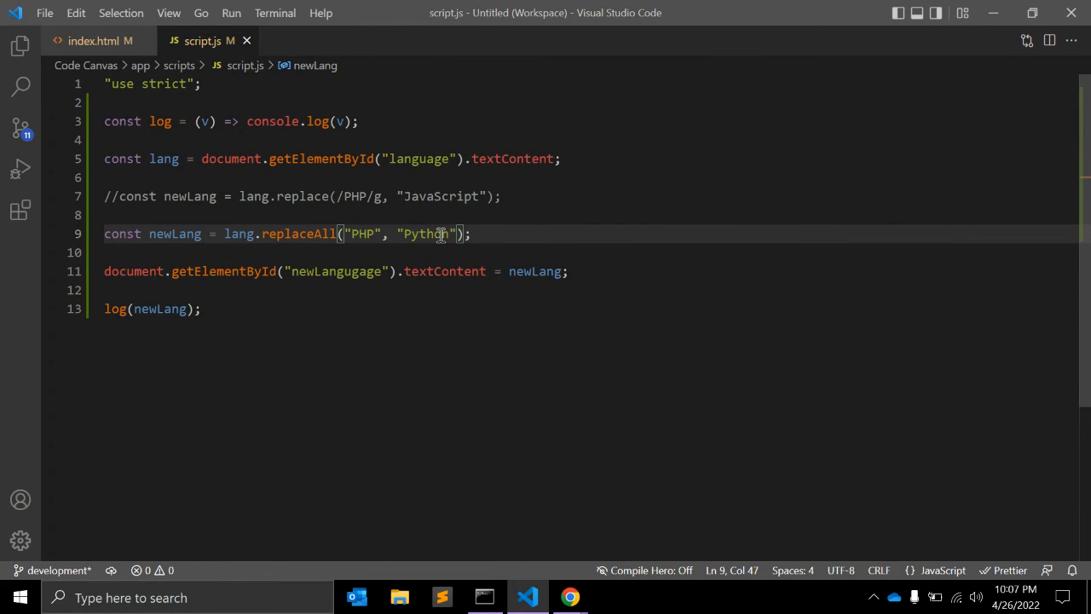
pyautogui.click(569, 597)
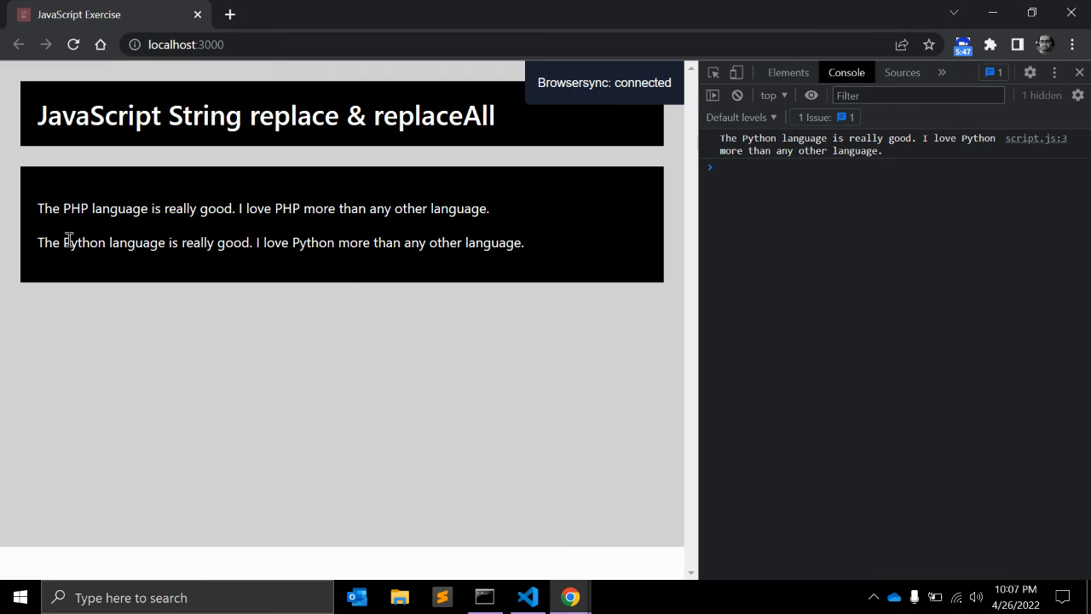
pyautogui.doubleClick(84, 242)
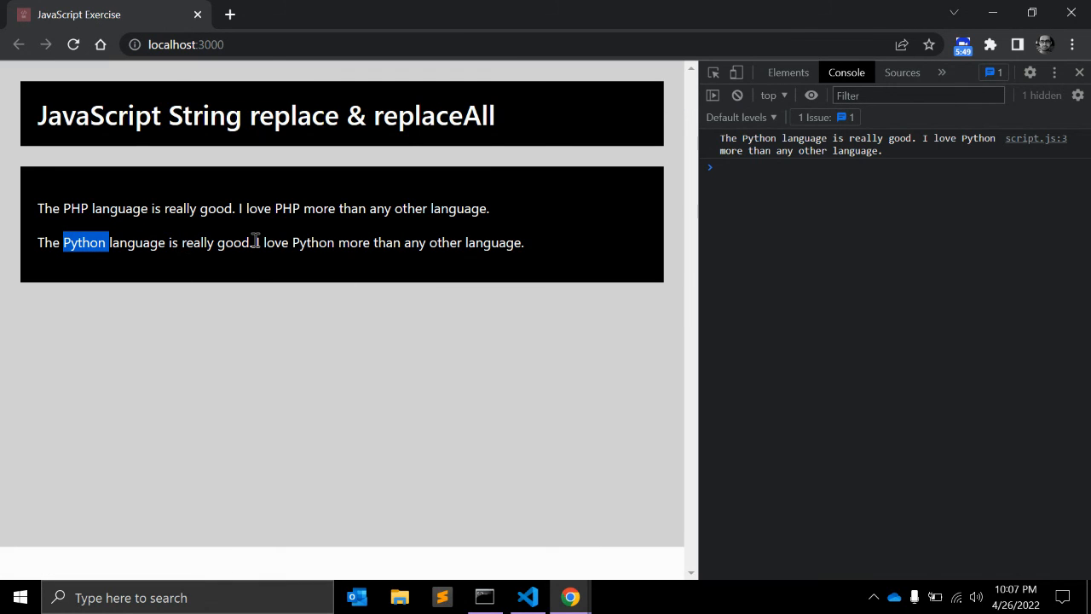
pyautogui.moveTo(387, 266)
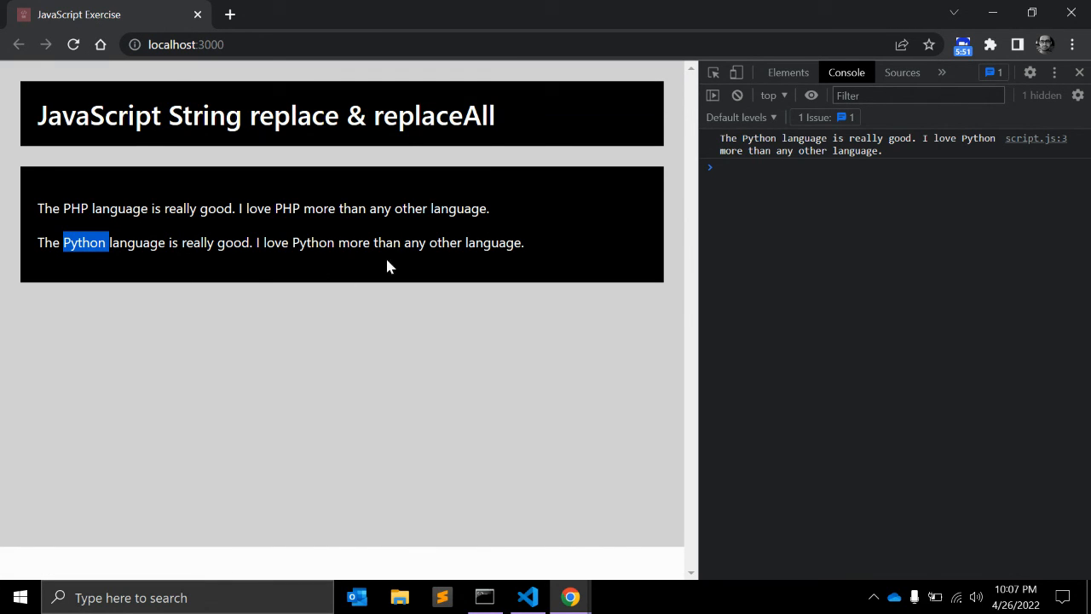
pyautogui.click(527, 596)
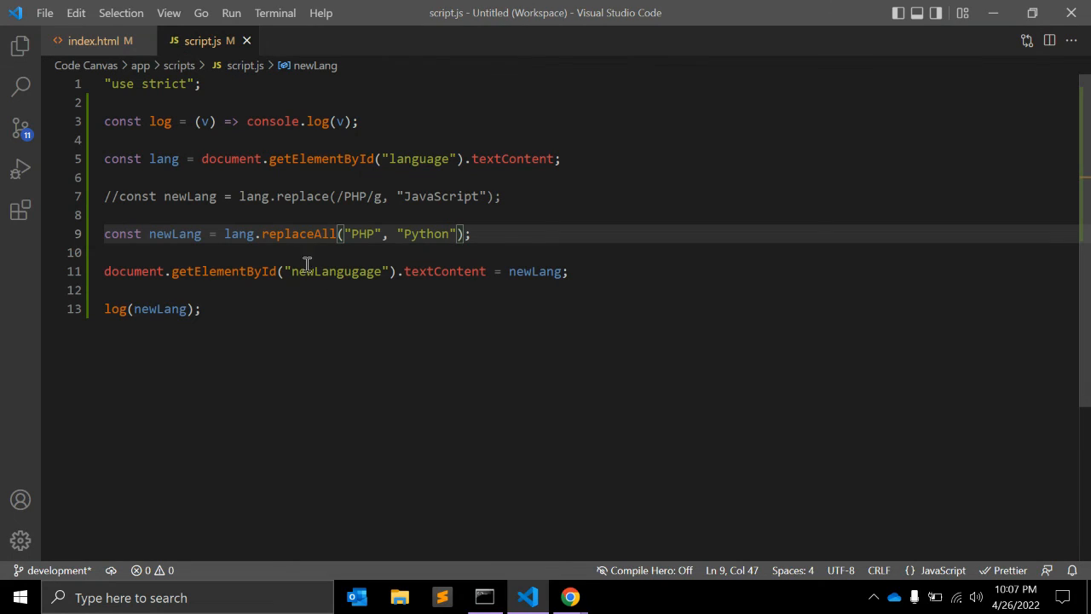
pyautogui.doubleClick(298, 233)
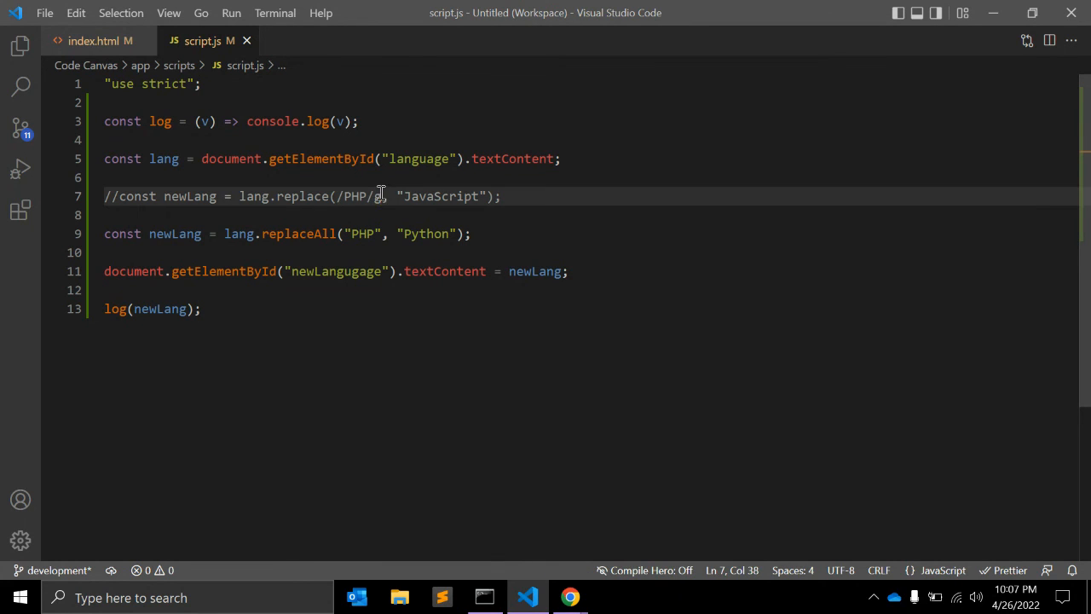
pyautogui.doubleClick(362, 234)
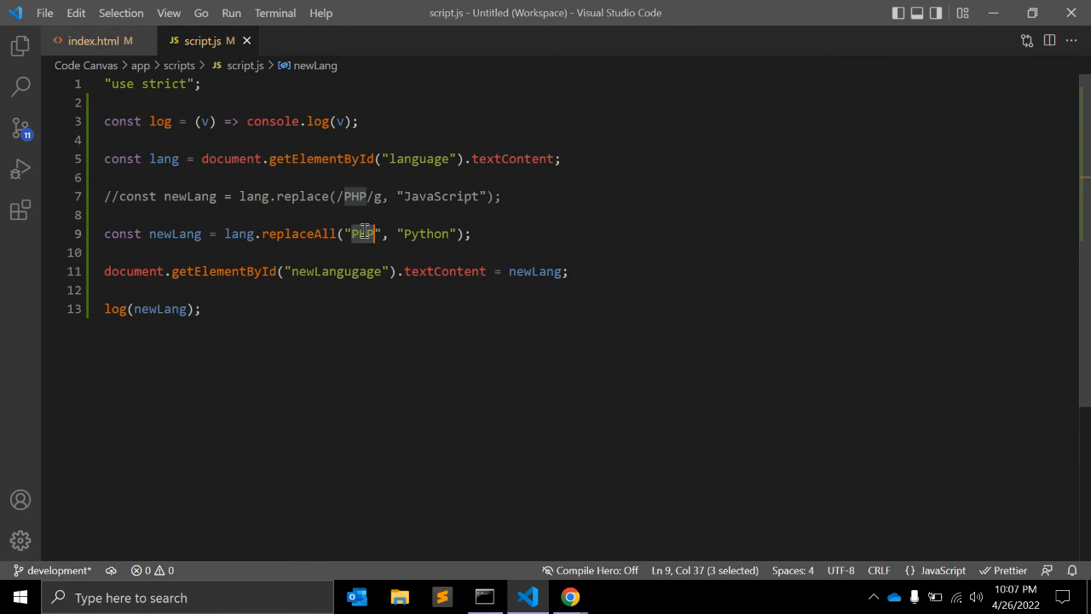
pyautogui.doubleClick(298, 234)
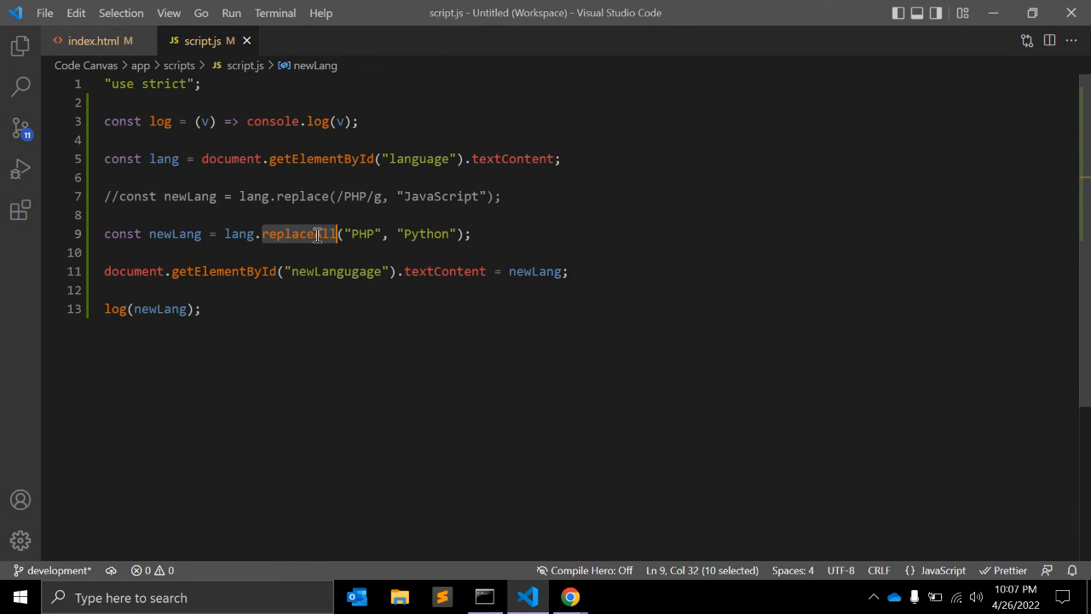
pyautogui.doubleClick(362, 233)
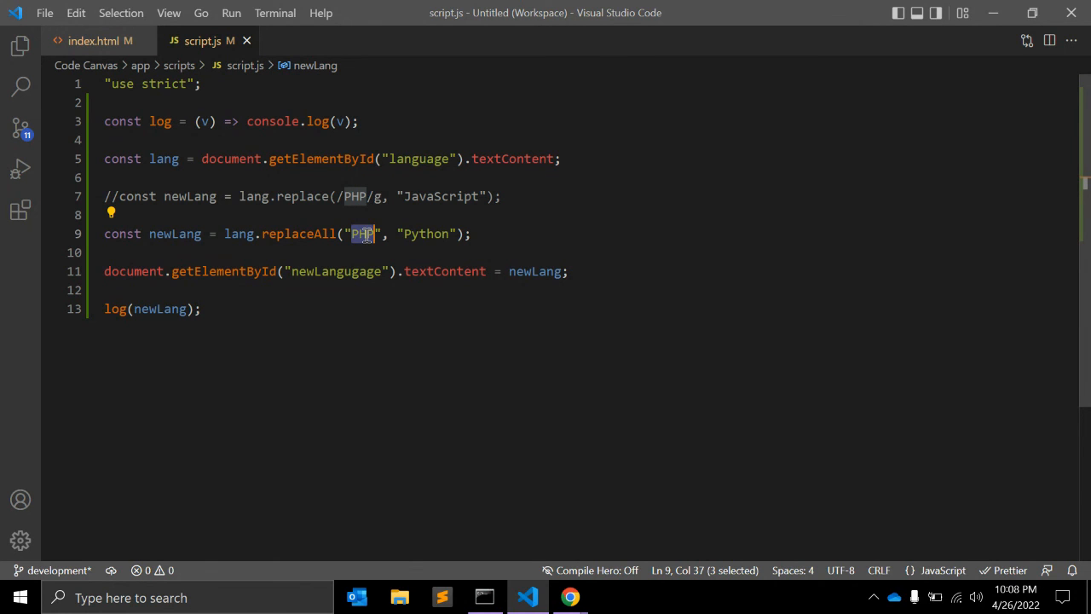
pyautogui.doubleClick(425, 233)
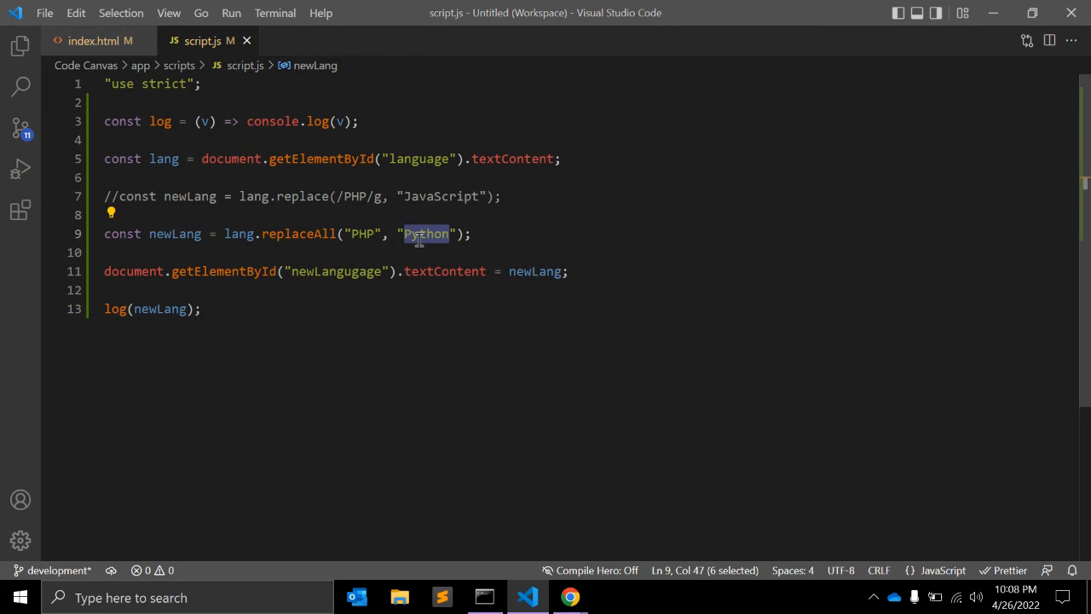
pyautogui.click(570, 597)
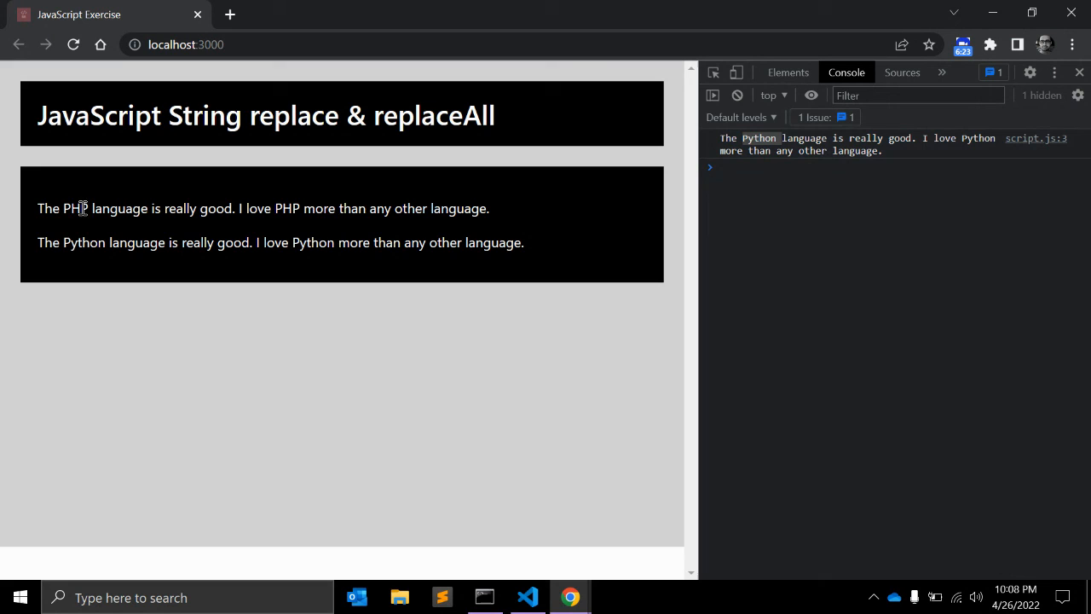
pyautogui.doubleClick(75, 208)
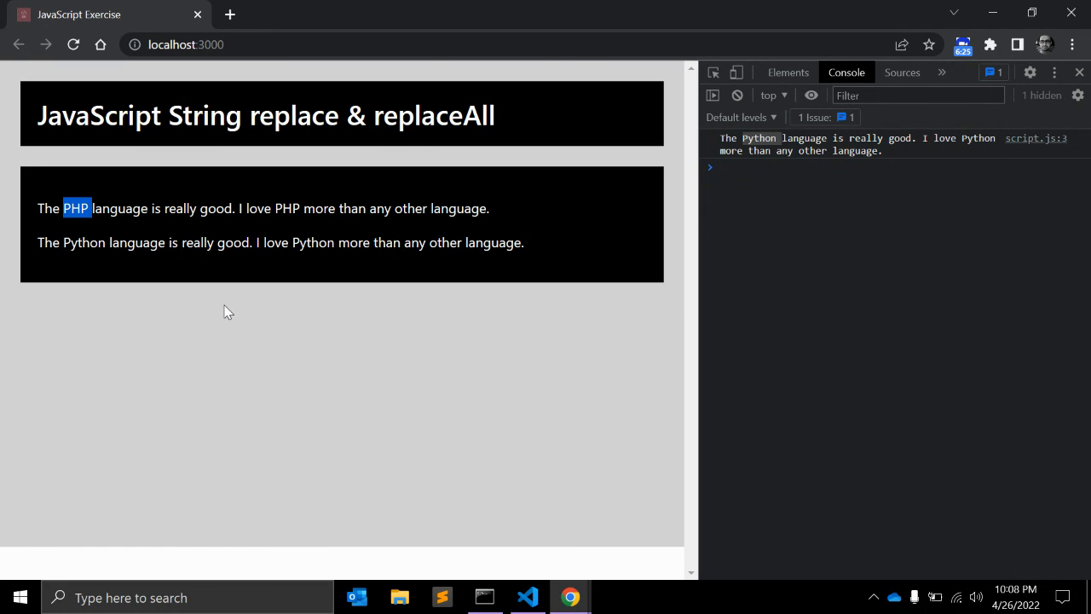
pyautogui.click(527, 597)
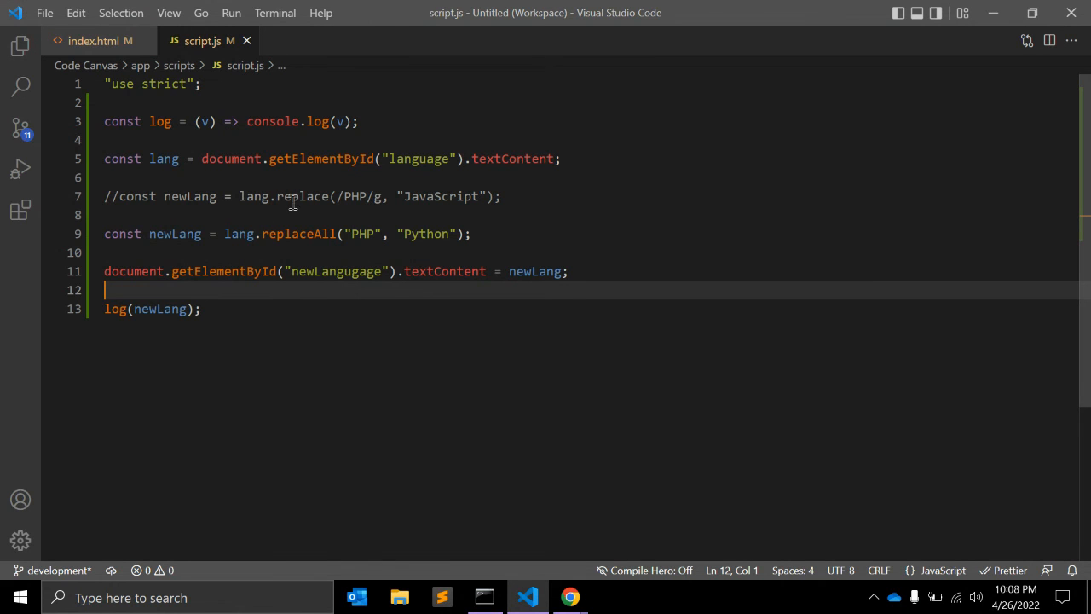
# Compare replace on the commented line with replaceAll on line 9, then bring up Chrome.
pyautogui.doubleClick(302, 196)
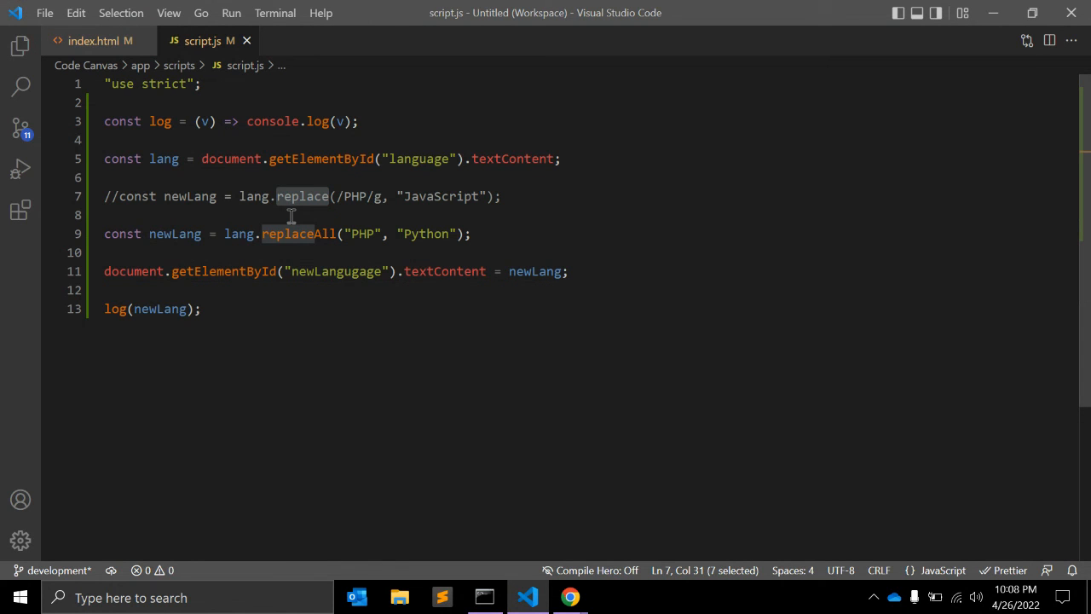
pyautogui.doubleClick(297, 234)
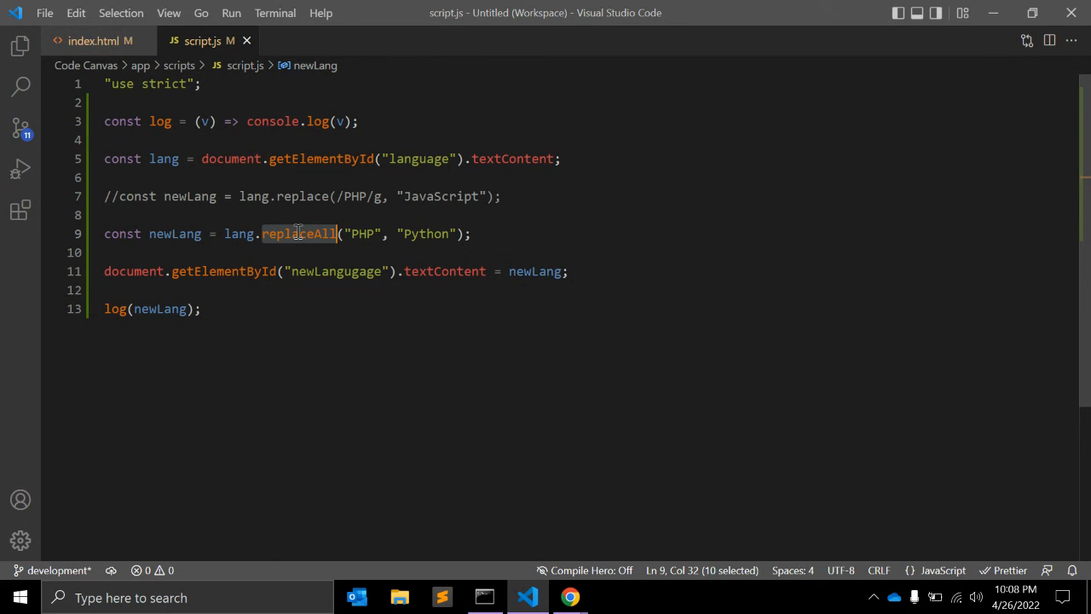
pyautogui.moveTo(584, 596)
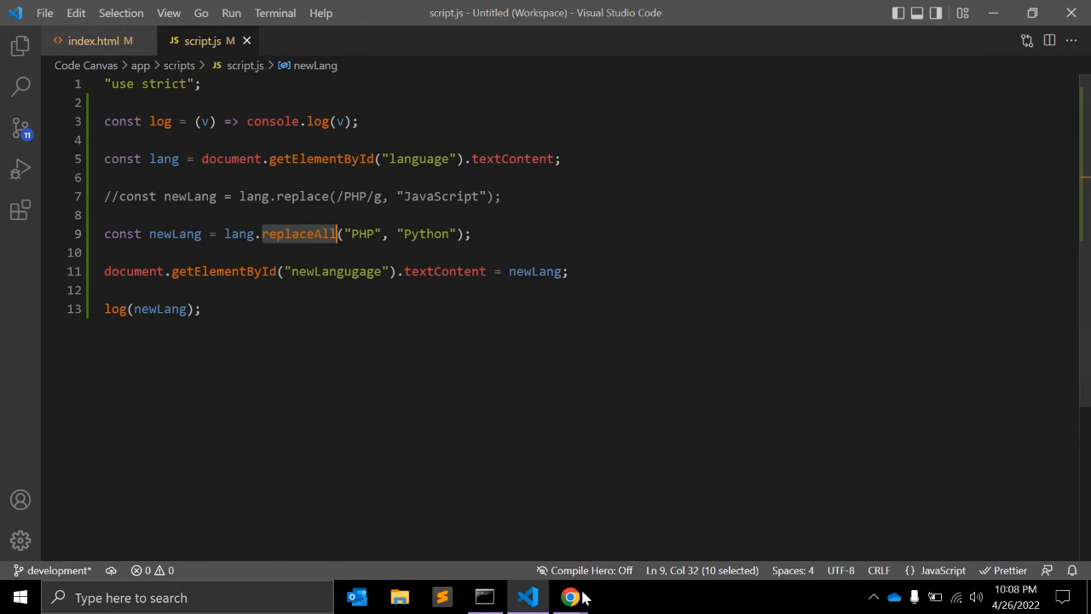
pyautogui.click(570, 596)
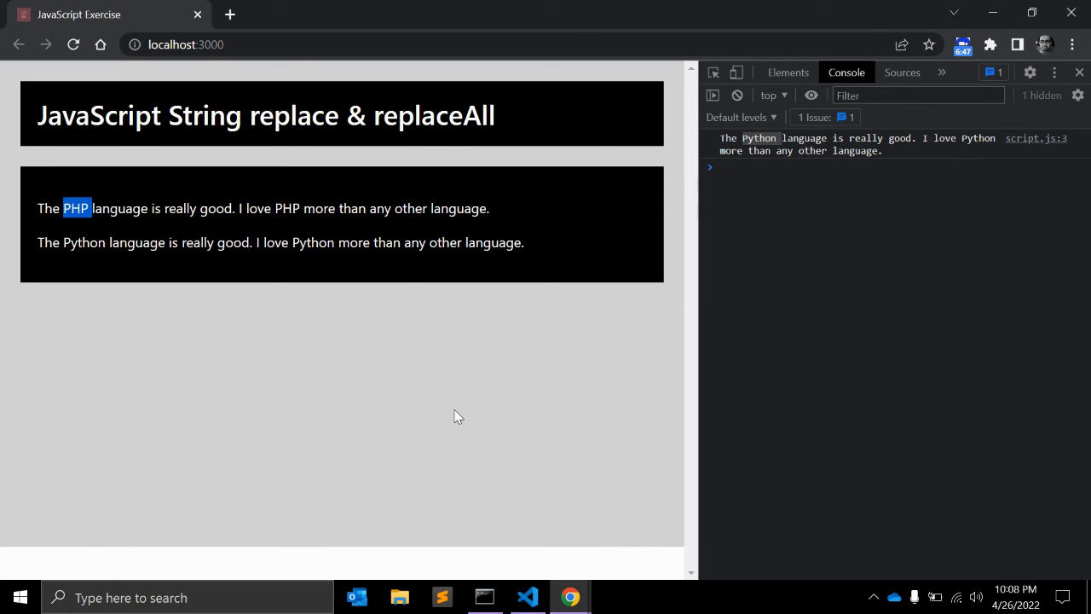